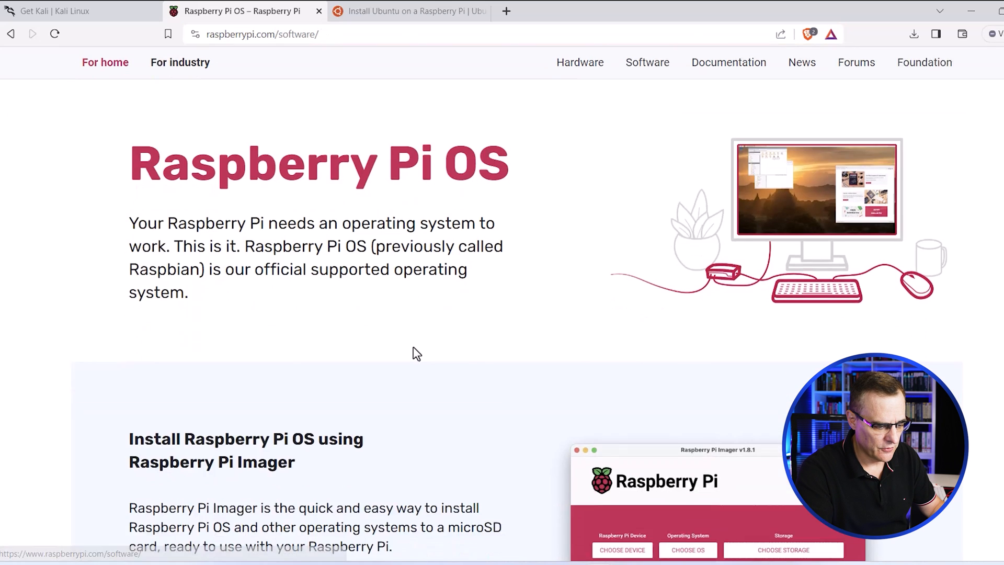
- Download the Raspberry Pi Imager Windows installer from the Raspberry Pi site
scroll("down", 3)
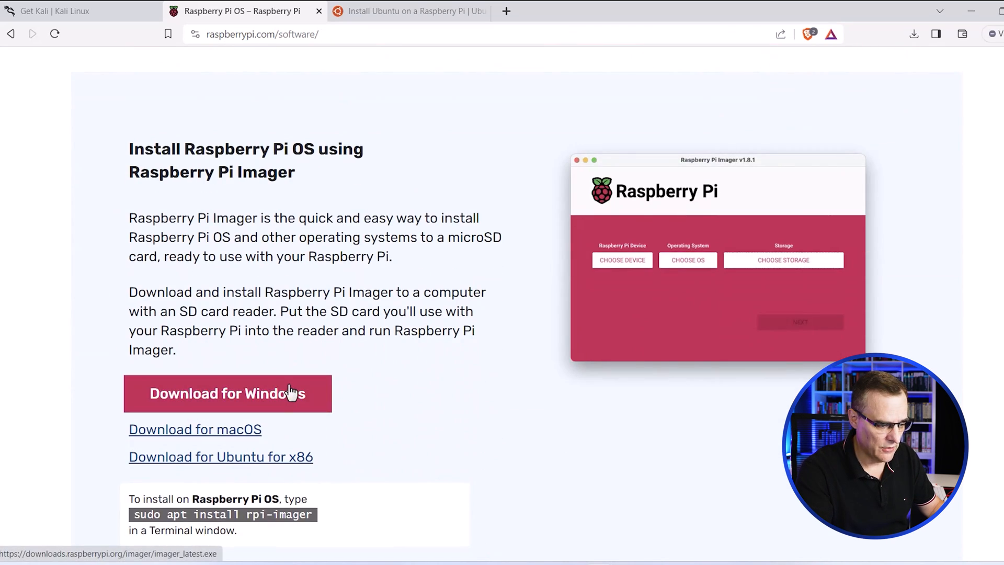
left_click(227, 393)
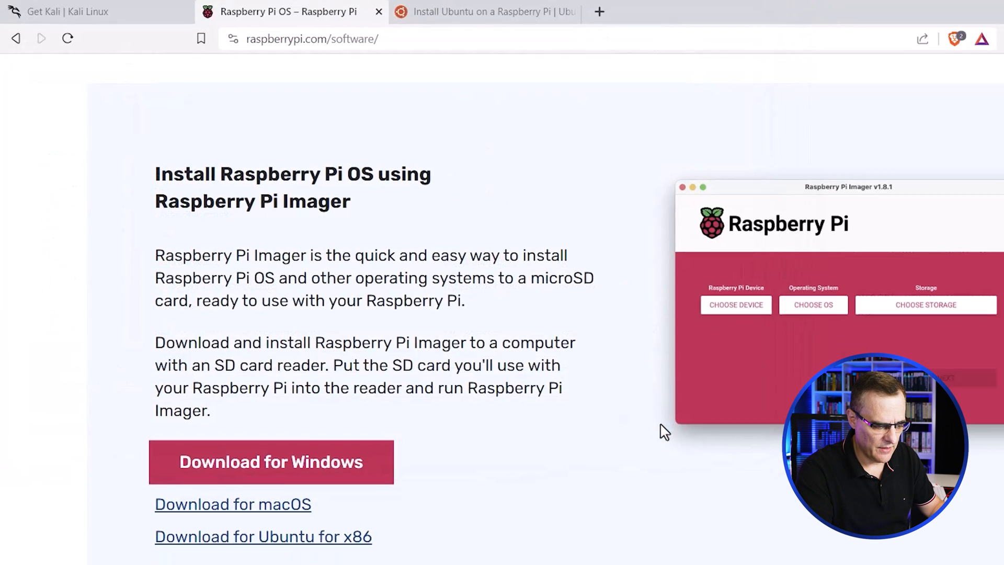
scroll("down", 3)
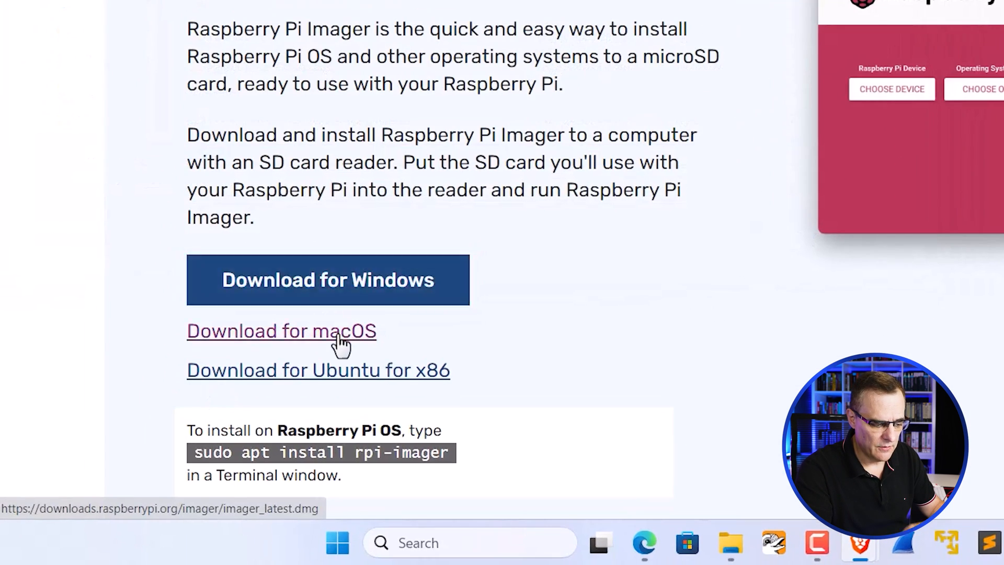
mouse_move(395, 359)
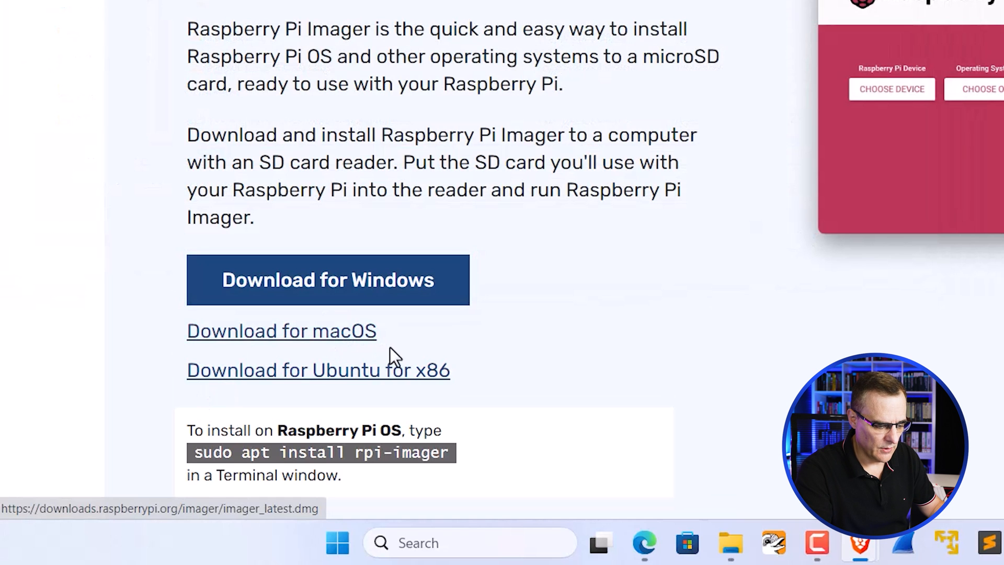
- Install Raspberry Pi Imager 1.8.1 from the downloaded installer and launch it
left_click(917, 32)
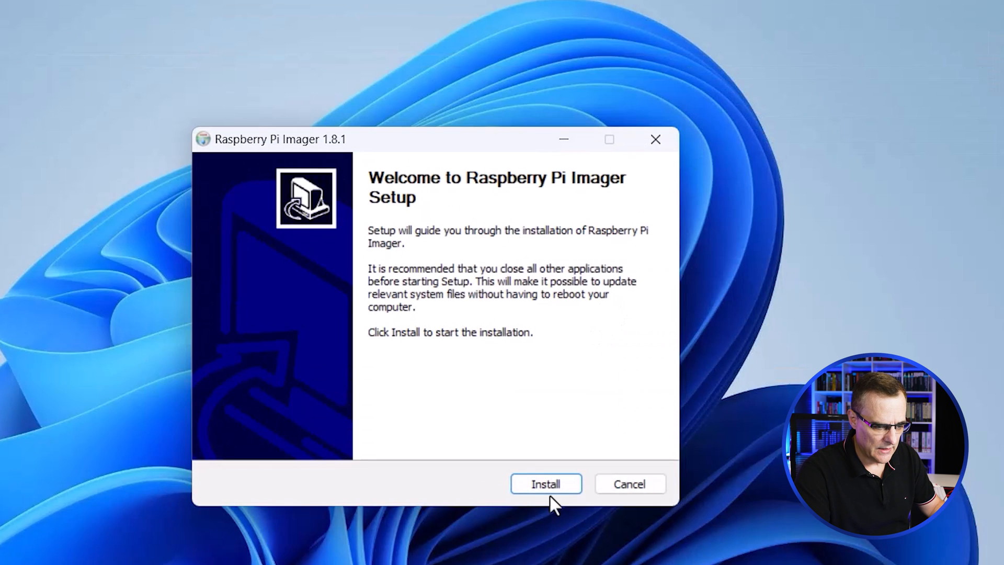
left_click(545, 483)
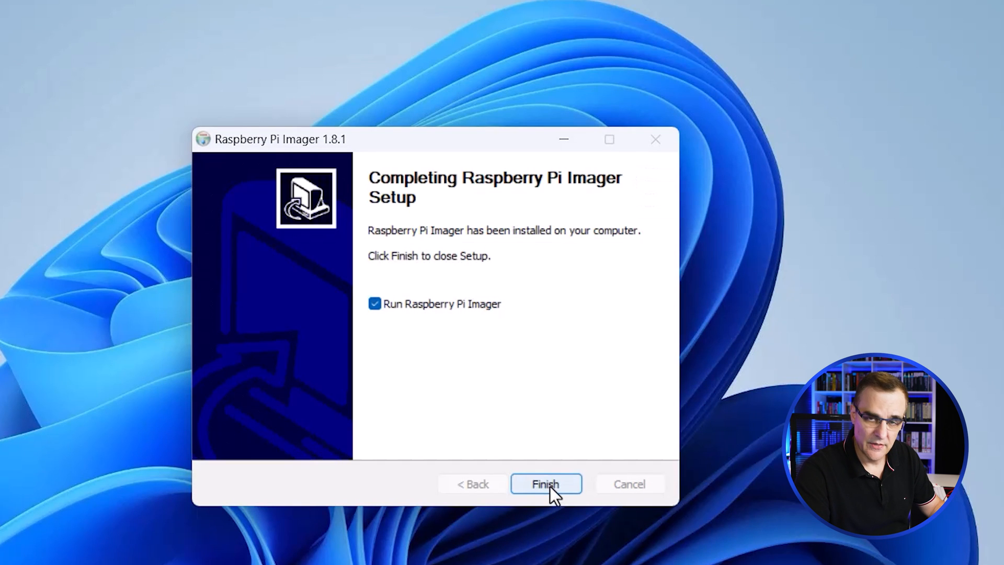
left_click(546, 483)
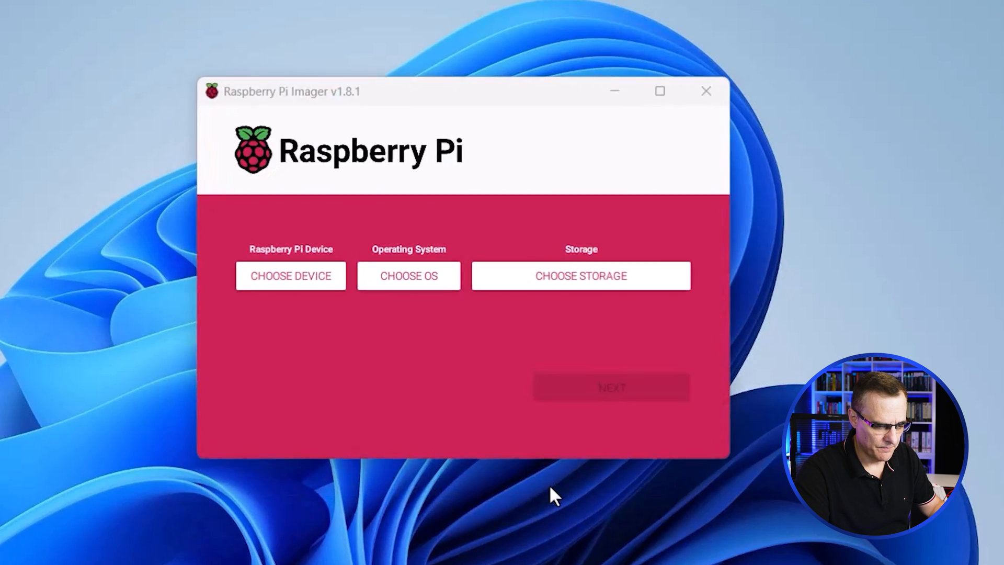
mouse_move(291, 281)
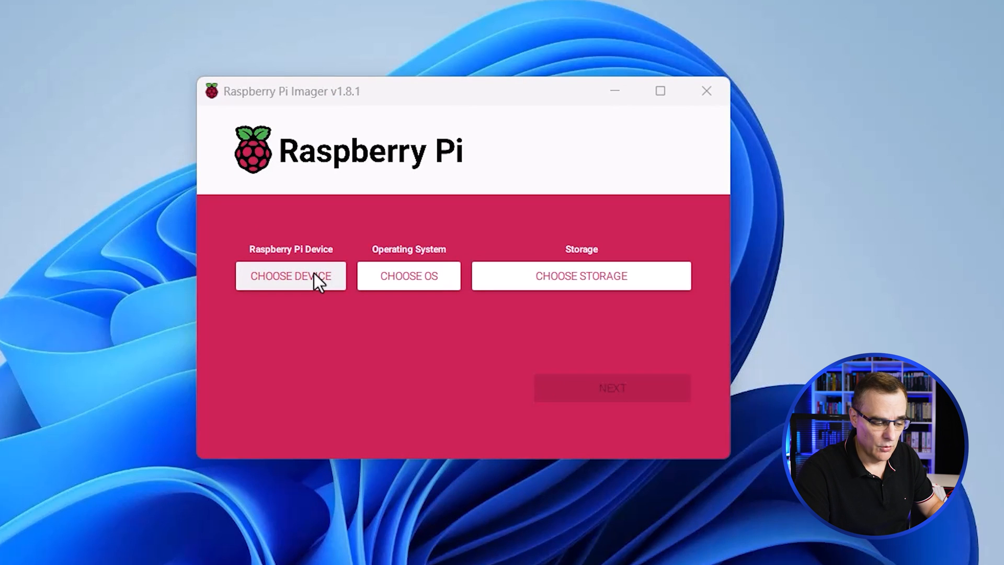
- Select device Raspberry Pi 5, OS Ubuntu Desktop 23.10 (64-bit) under Other general-purpose OS, storage 63.9 GB SDXC card
left_click(290, 275)
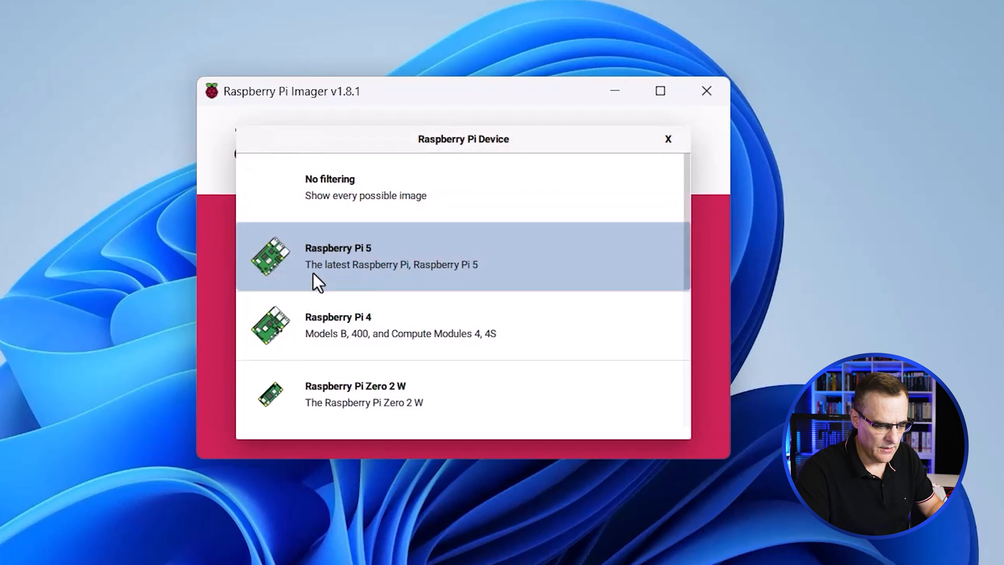
mouse_move(438, 257)
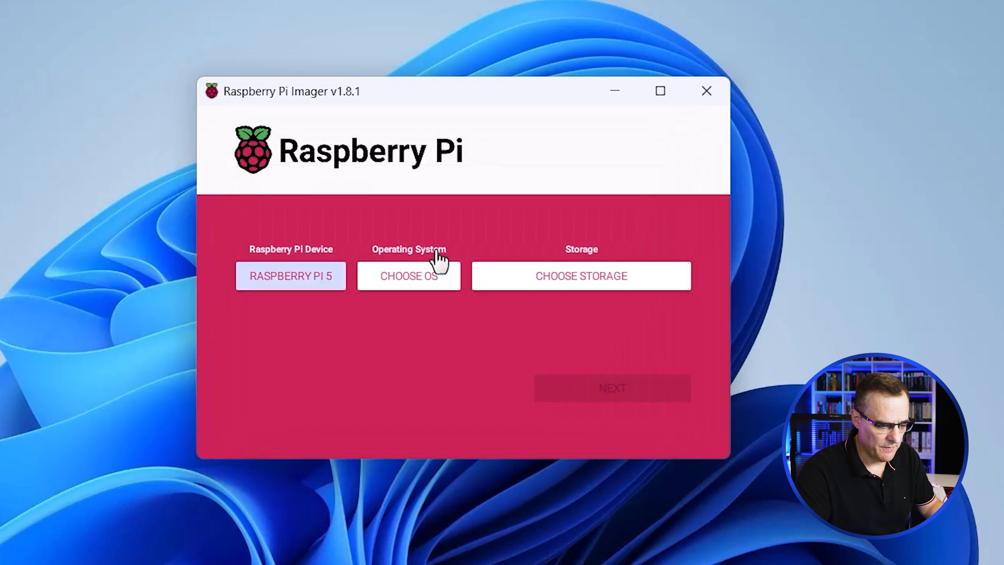
left_click(409, 277)
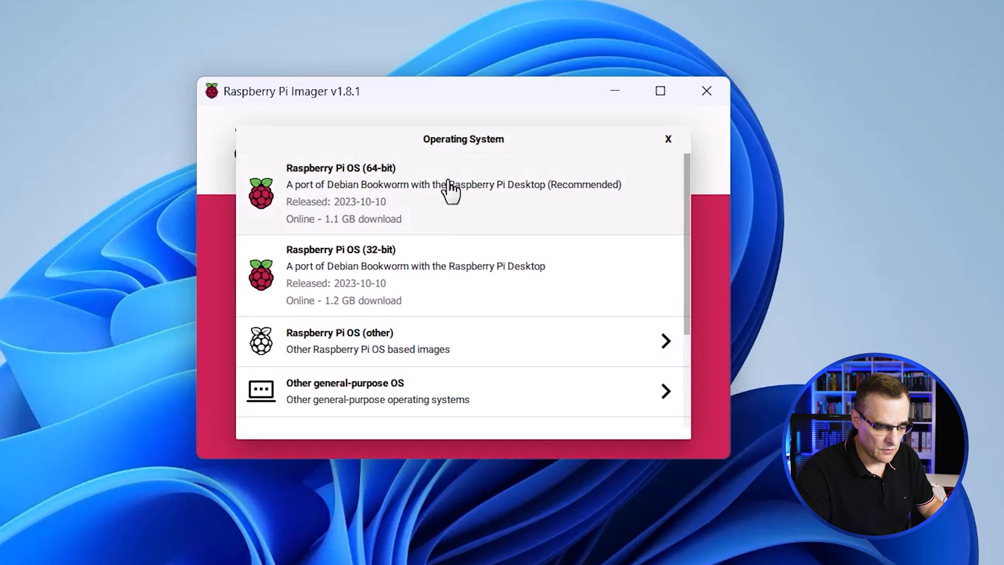
mouse_move(446, 210)
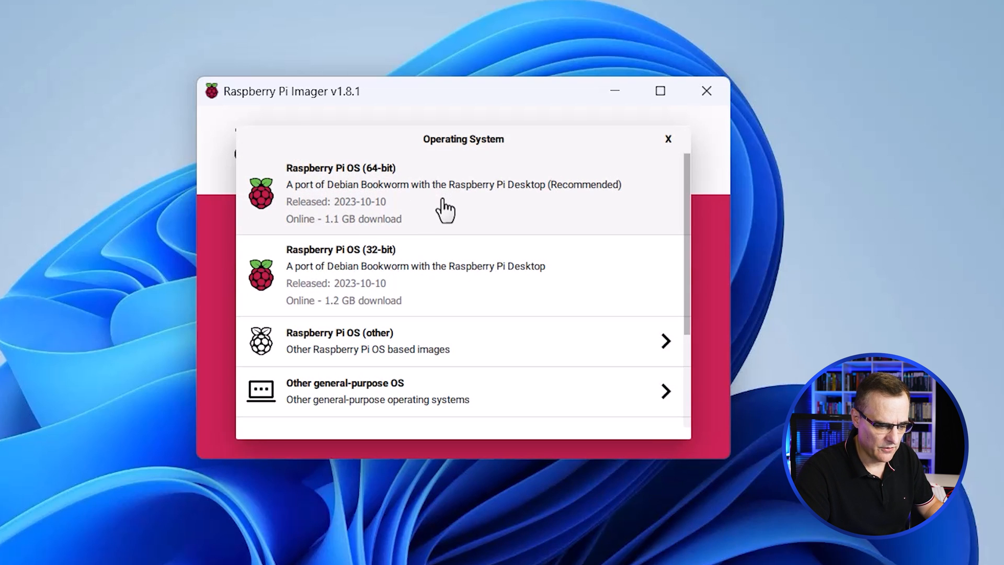
scroll("down", 3)
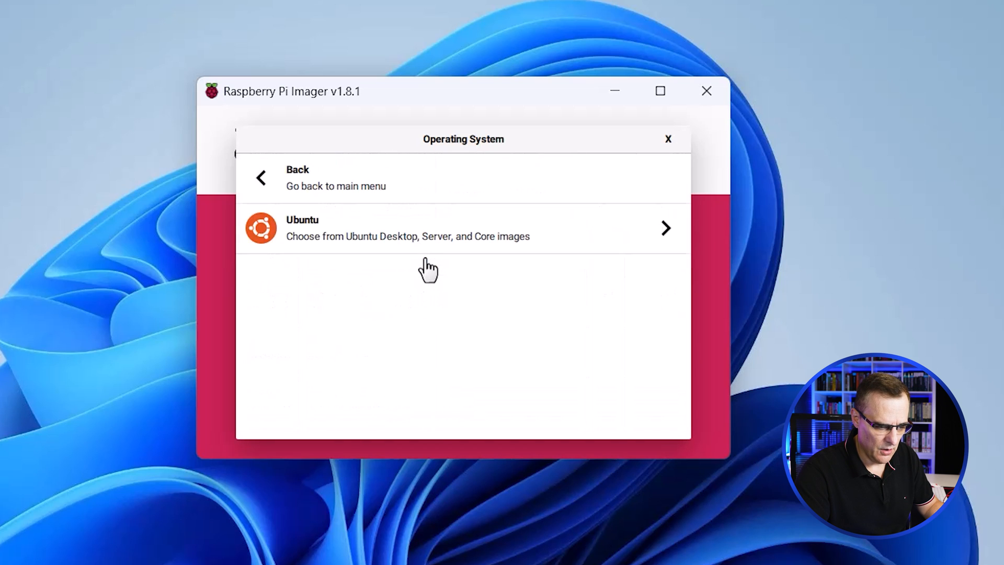
scroll("down", 3)
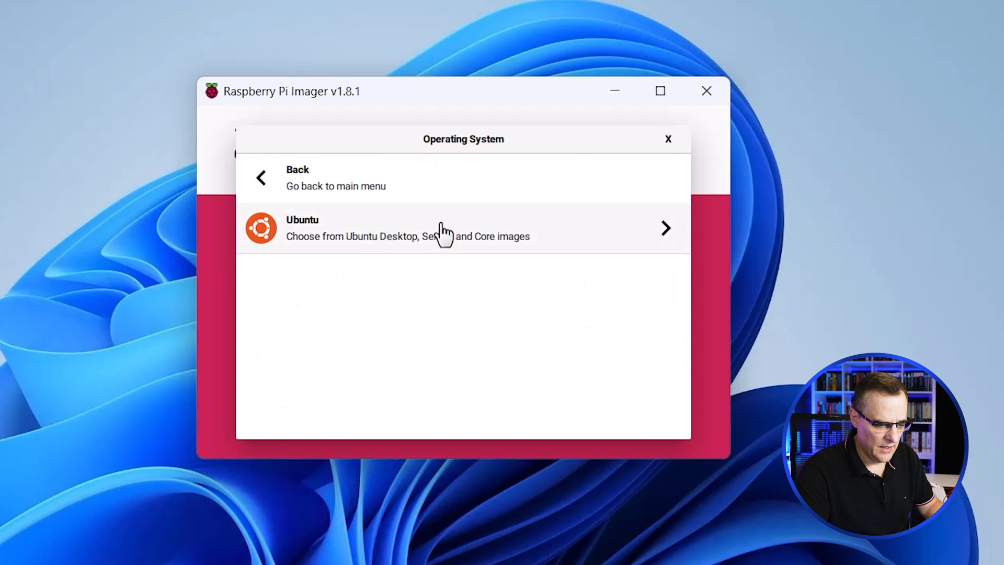
left_click(449, 228)
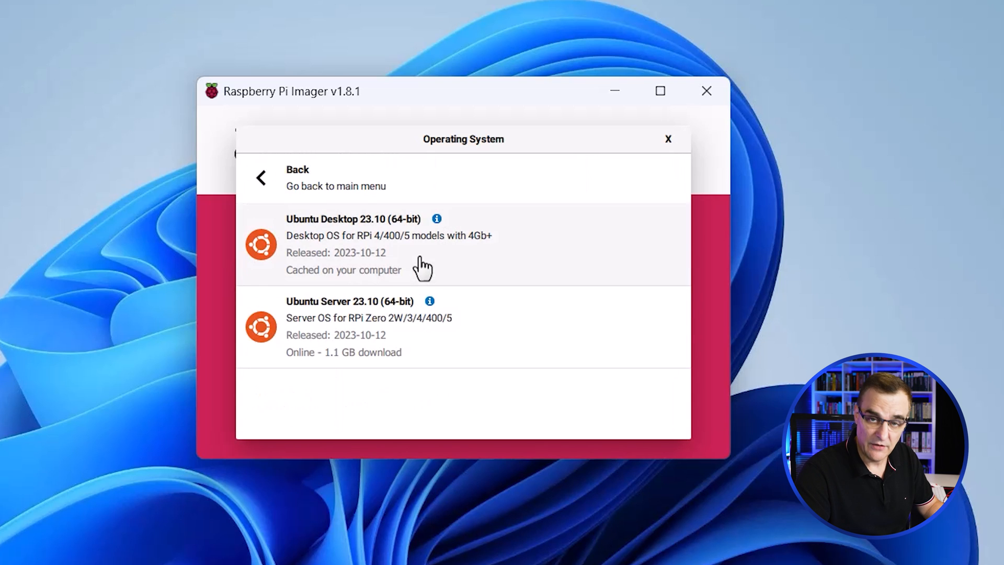
mouse_move(398, 238)
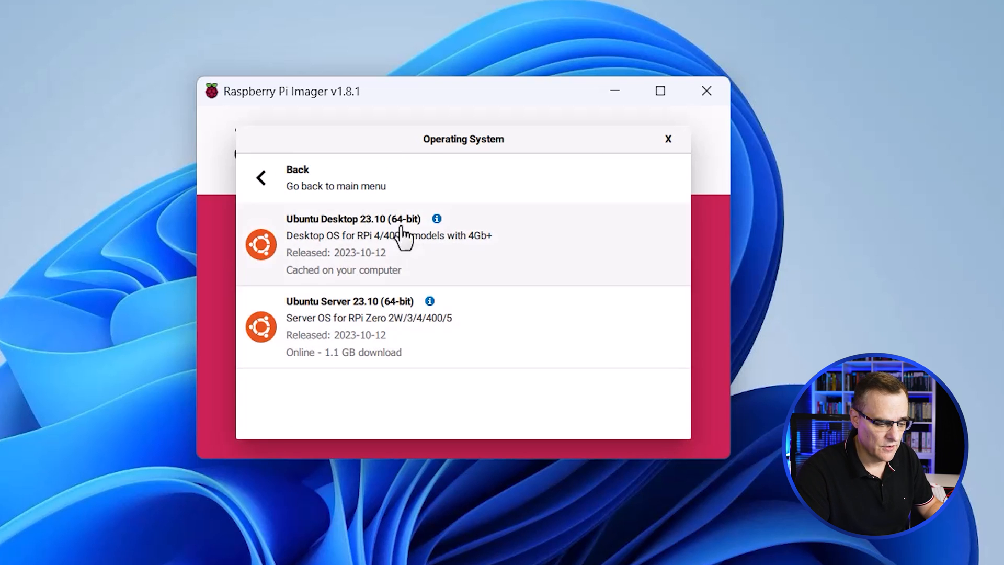
mouse_move(409, 250)
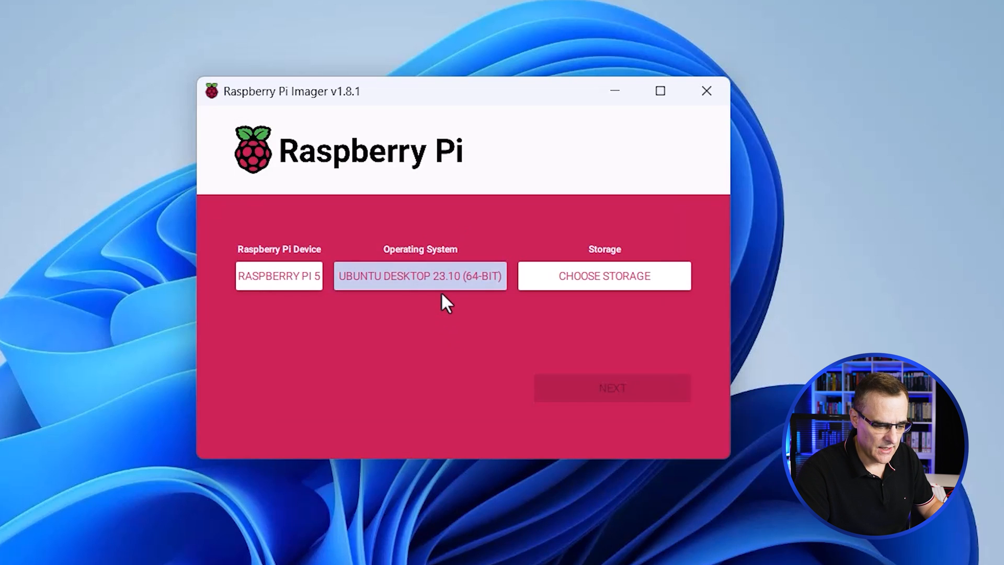
left_click(604, 277)
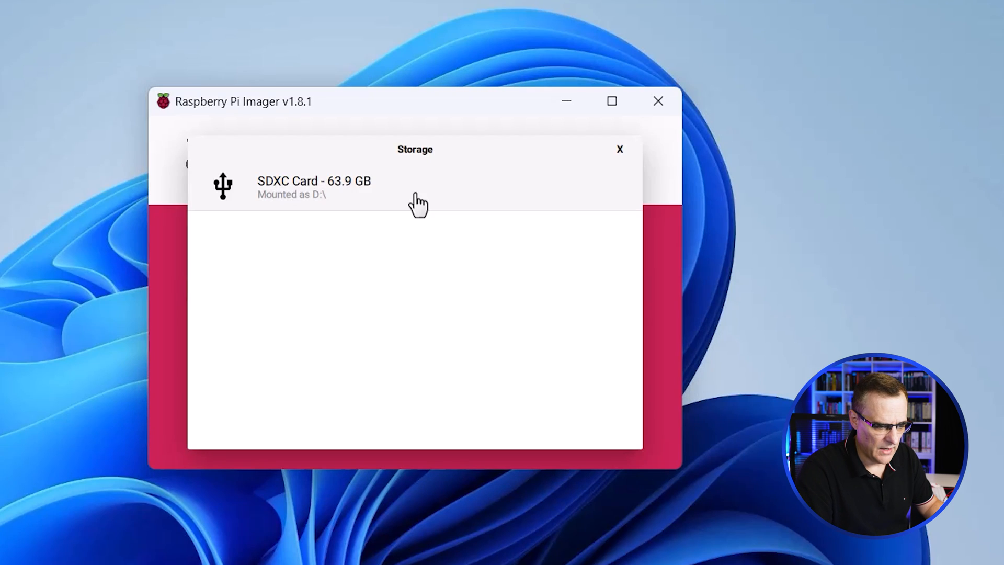
left_click(314, 186)
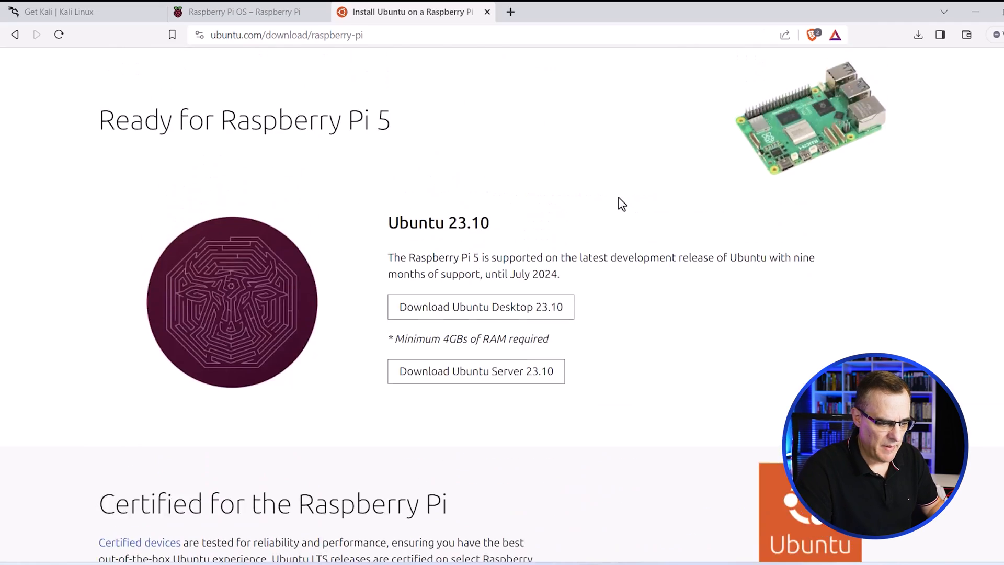
- Review Ubuntu's Supported devices table, highlighting the UBUNTU 23.10 column that supports Raspberry Pi 5
scroll("down", 3)
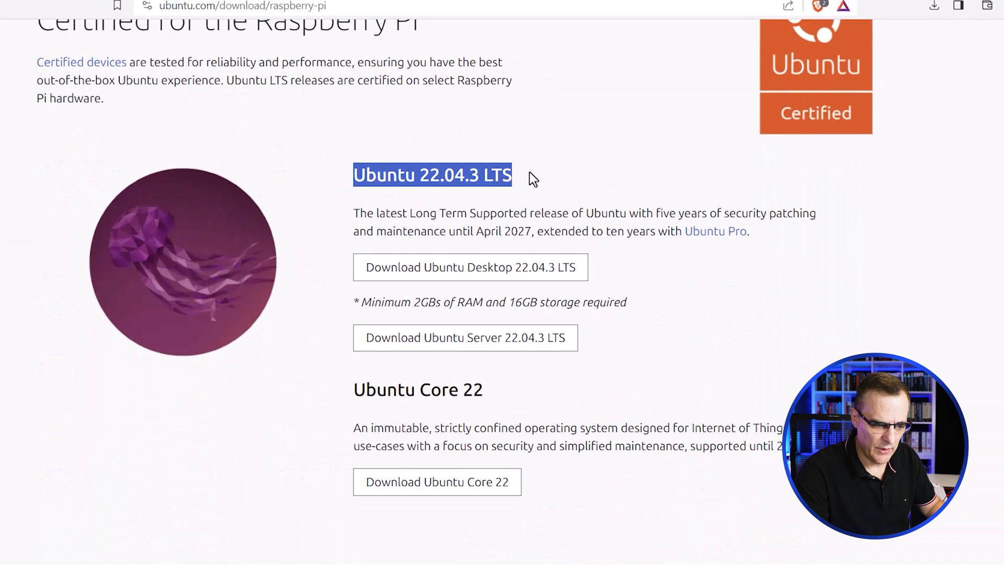
mouse_move(534, 178)
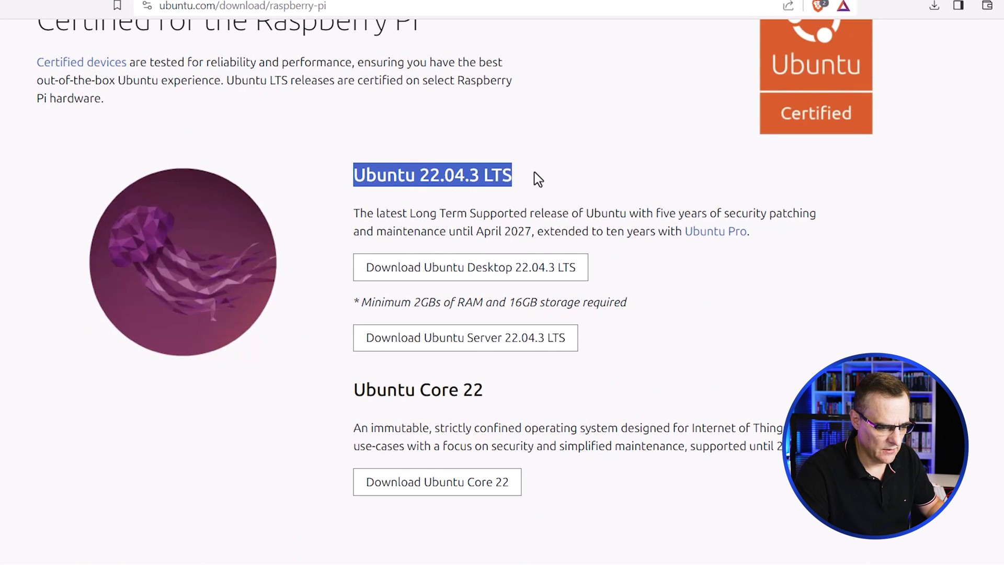
scroll("up", 3)
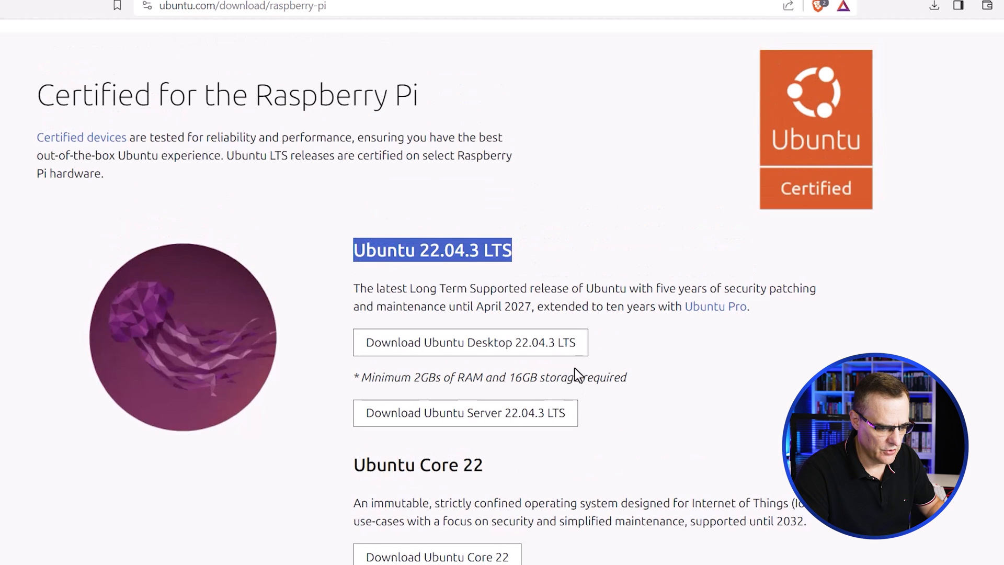
scroll("up", 3)
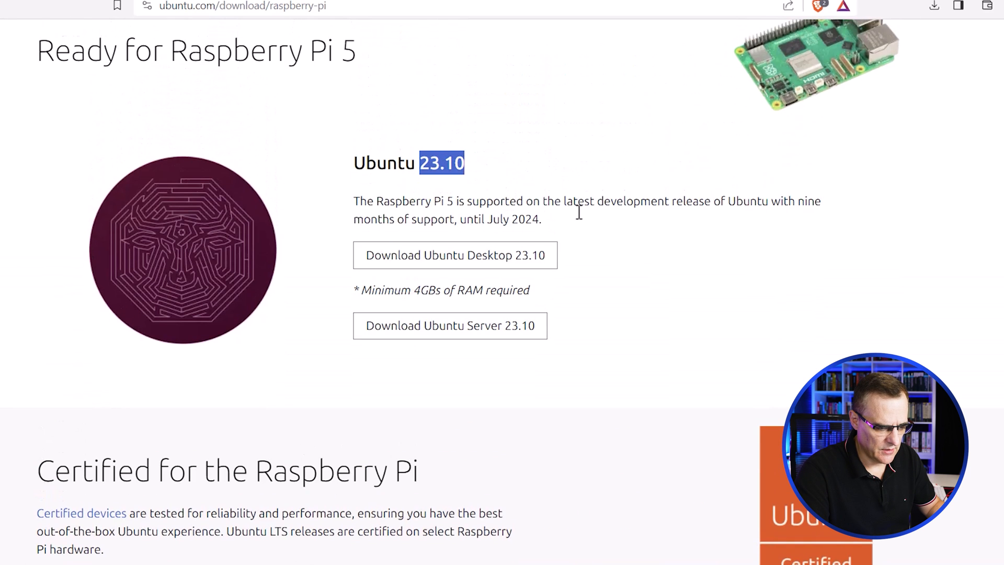
scroll("down", 3)
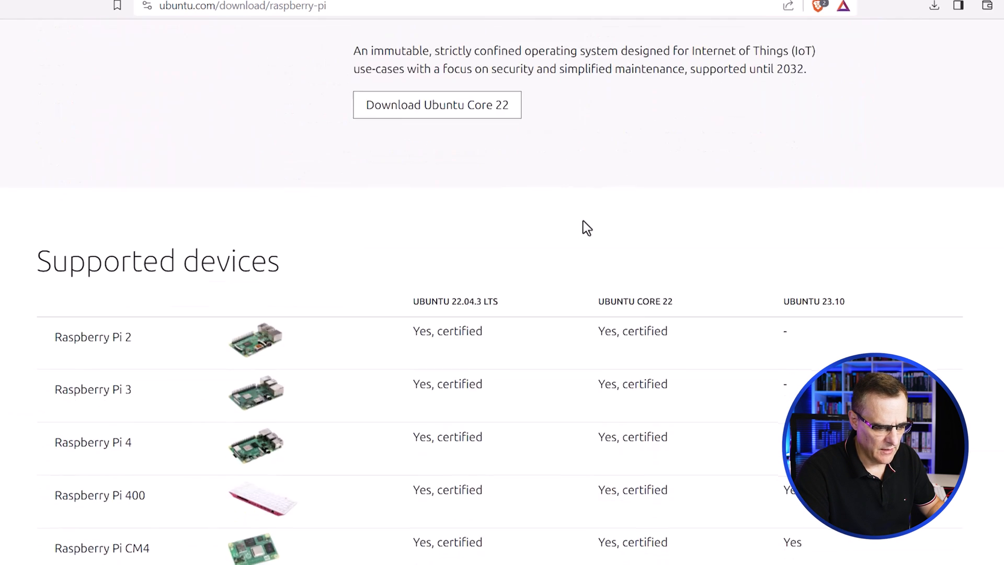
scroll("down", 3)
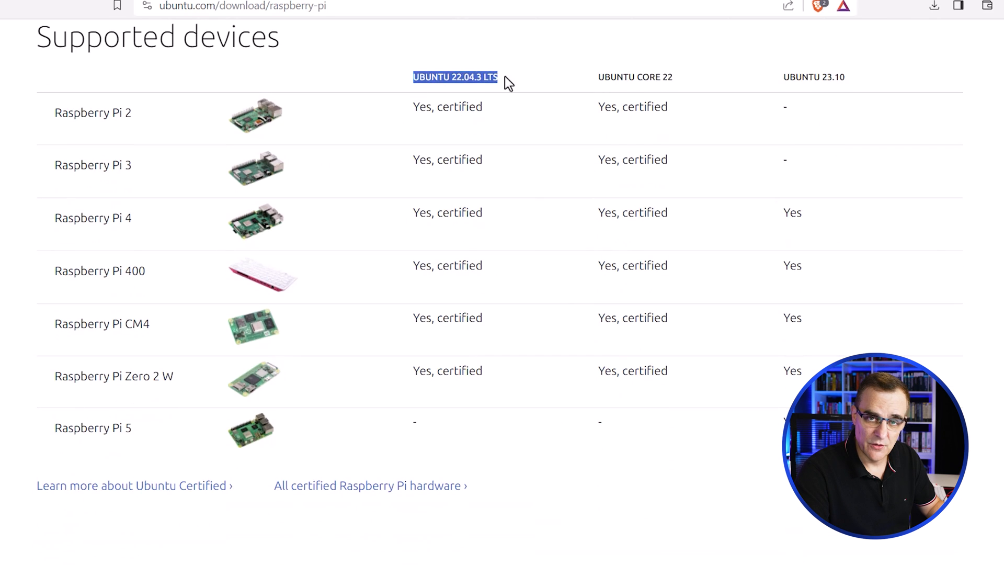
mouse_move(490, 103)
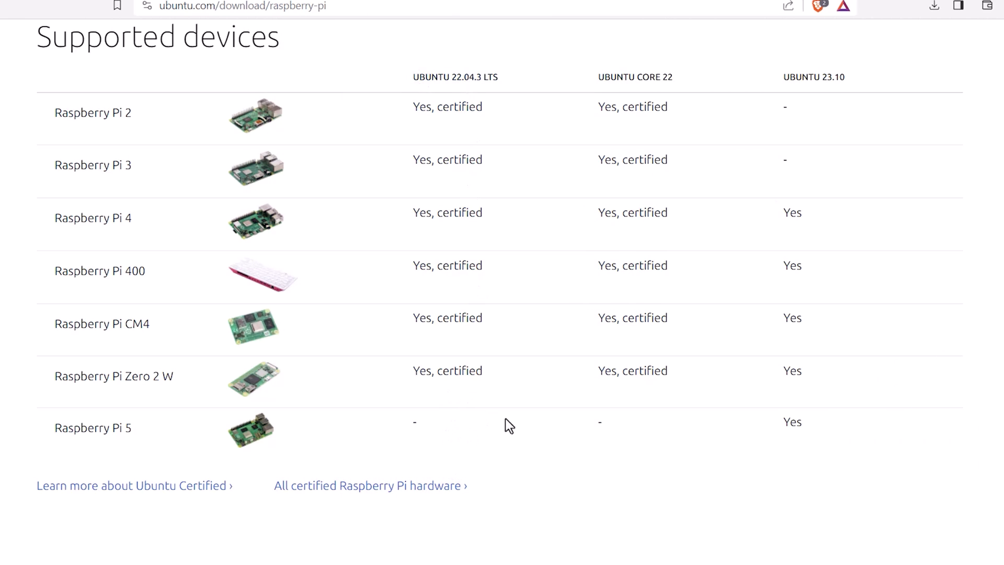
double_click(814, 76)
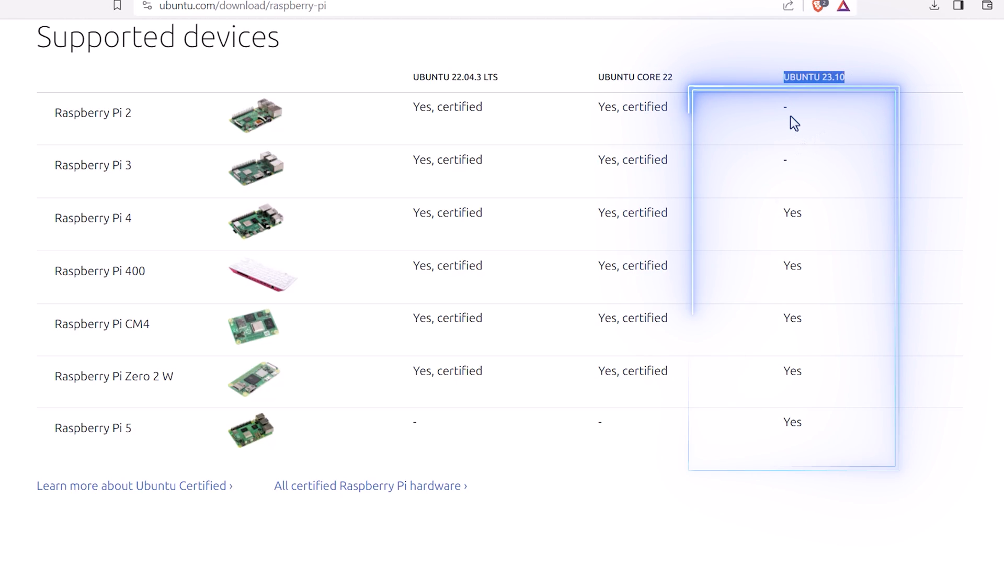
mouse_move(820, 242)
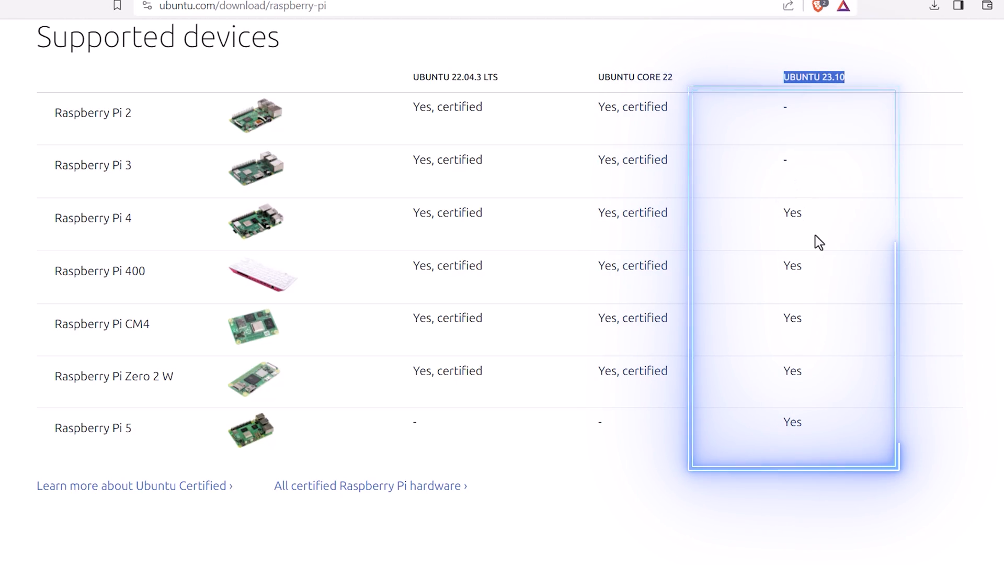
scroll("up", 3)
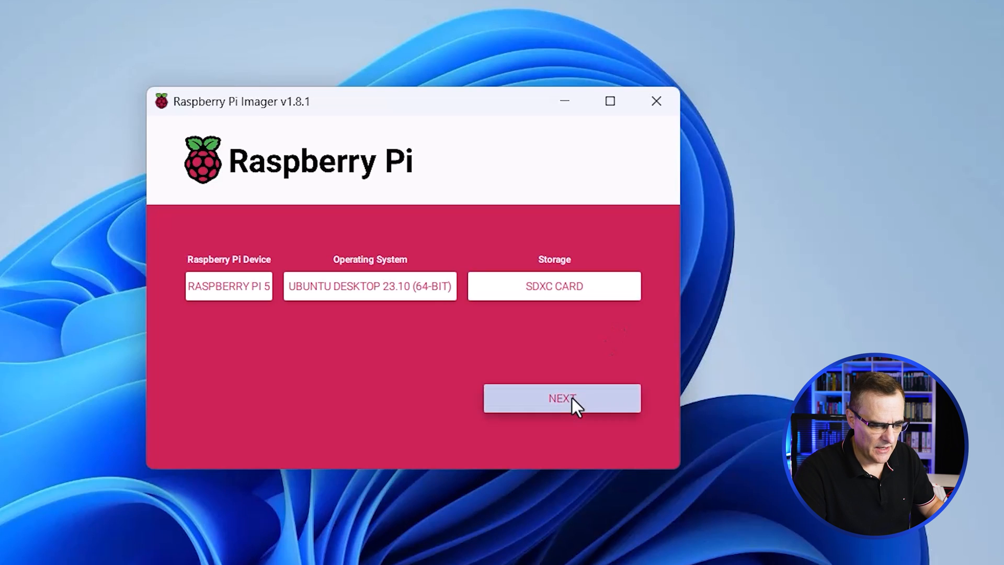
- Write Ubuntu Desktop 23.10 to the SDXC card, erasing its data, and dismiss the success notice
left_click(562, 397)
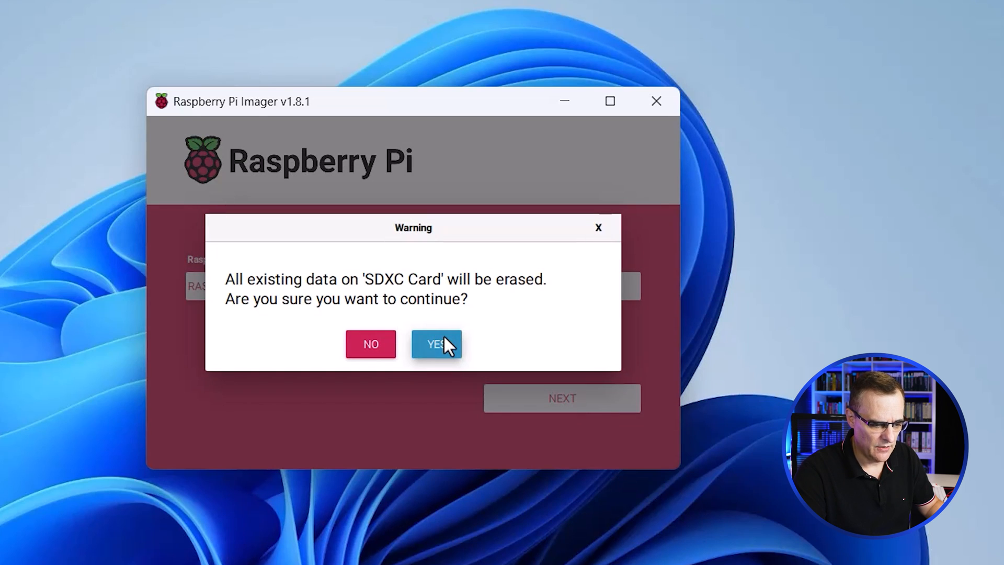
left_click(436, 344)
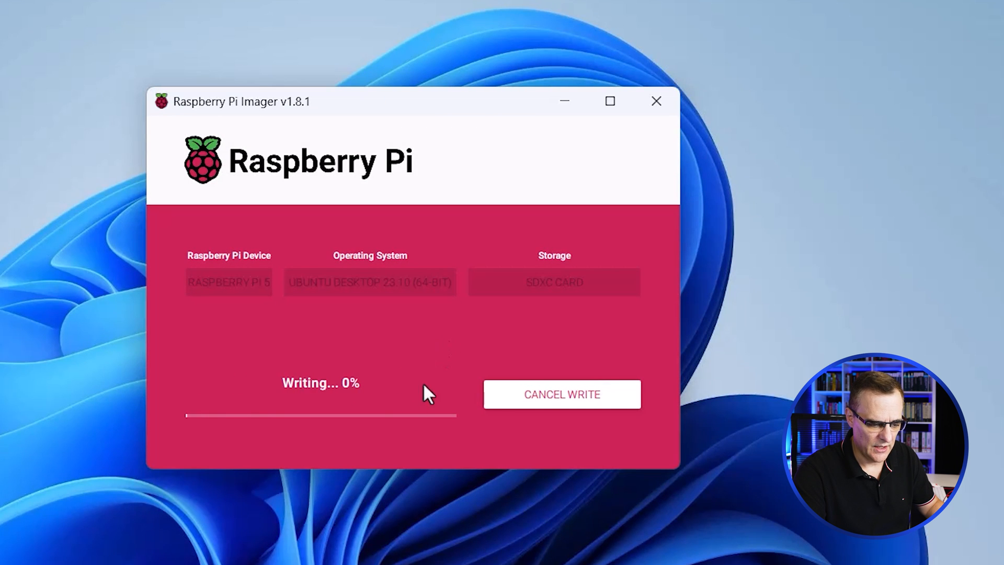
mouse_move(383, 402)
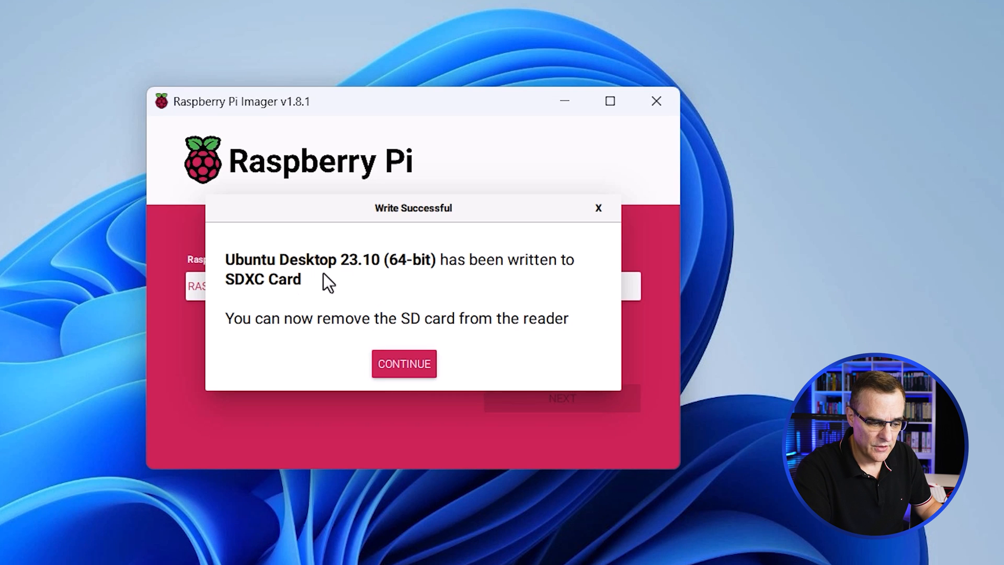
mouse_move(443, 276)
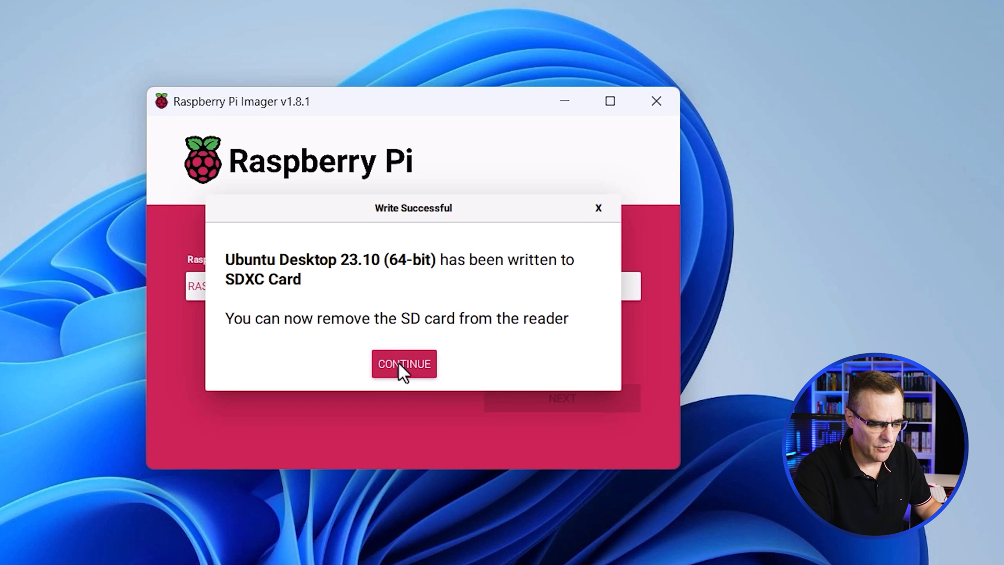
left_click(404, 365)
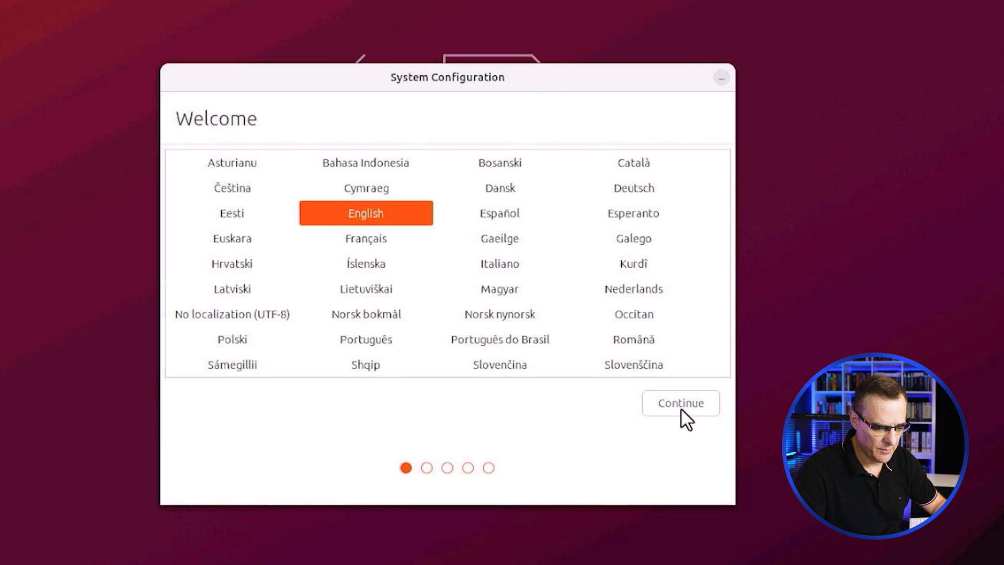
mouse_move(678, 410)
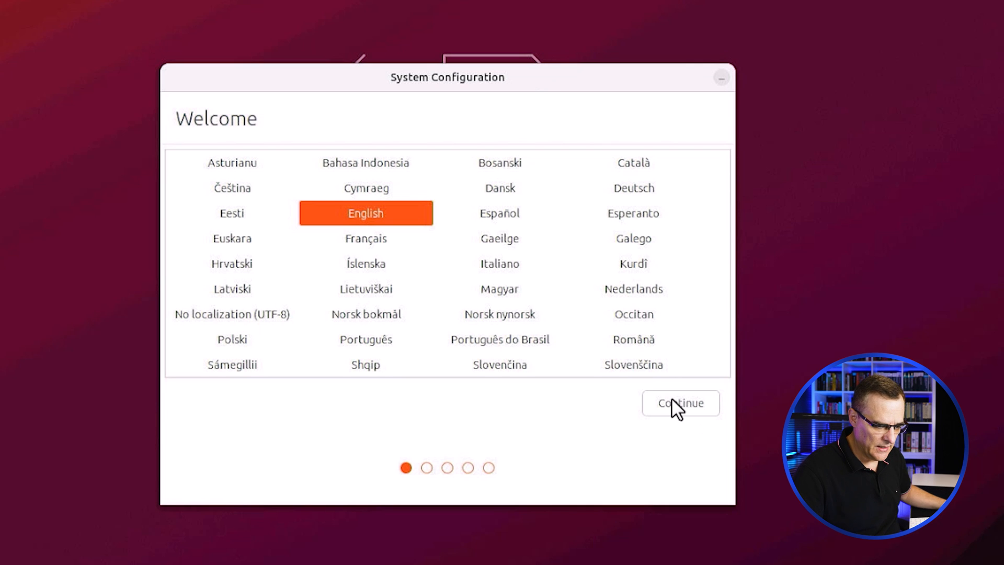
- Keep English language, English (UK) keyboard layout and London as the location
left_click(680, 403)
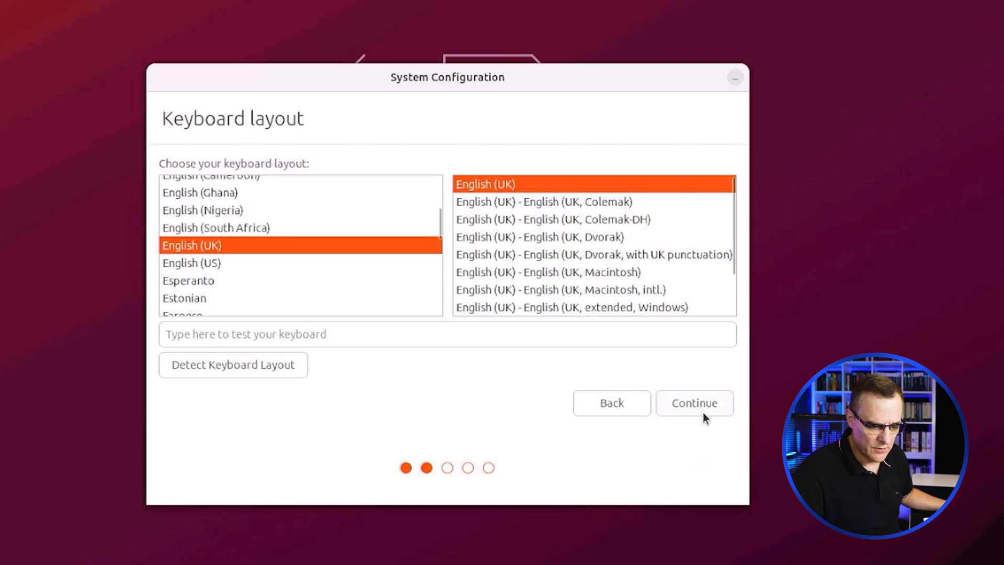
left_click(694, 403)
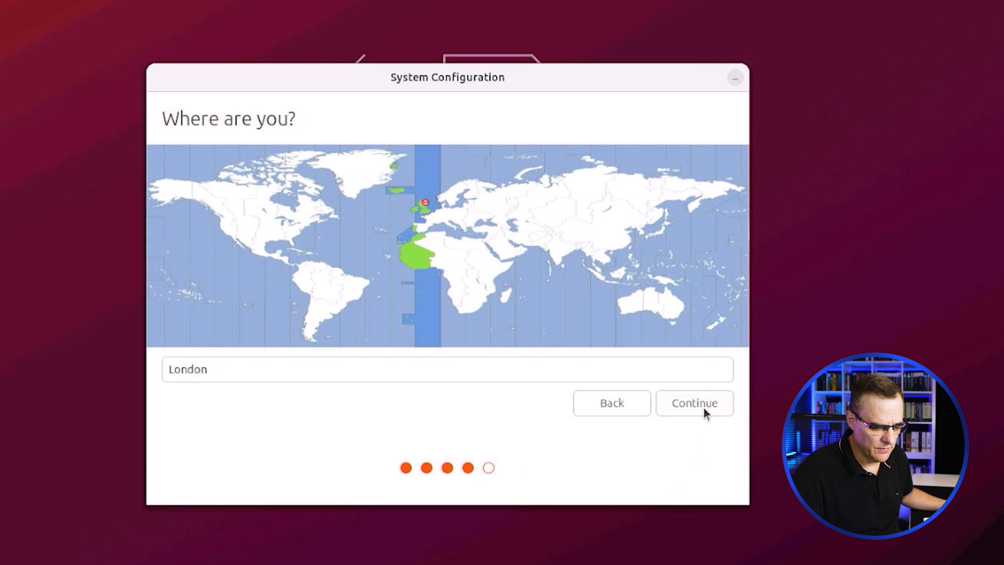
left_click(694, 403)
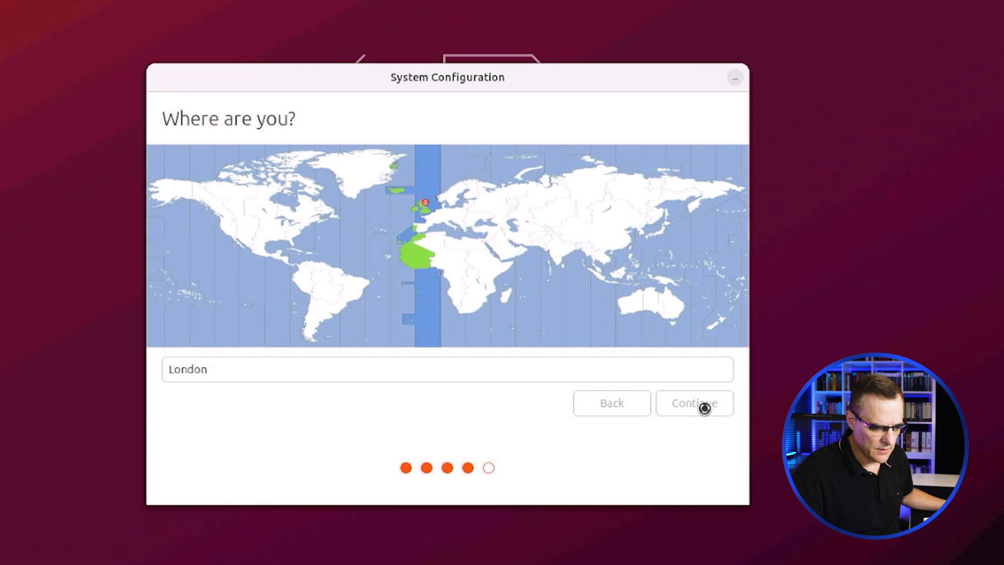
left_click(695, 403)
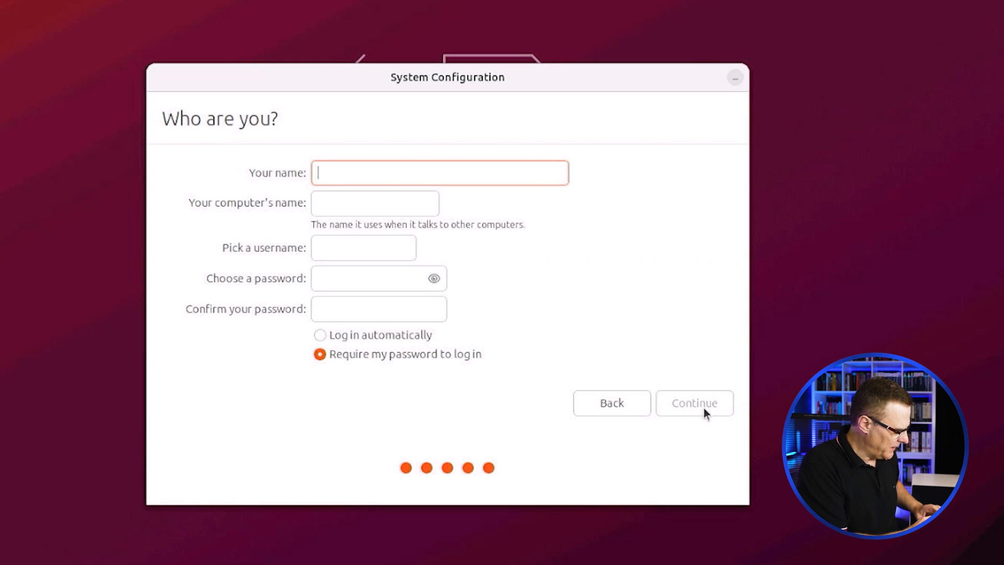
- Create user 'david' with a password, set to log in automatically, and continue
type("david")
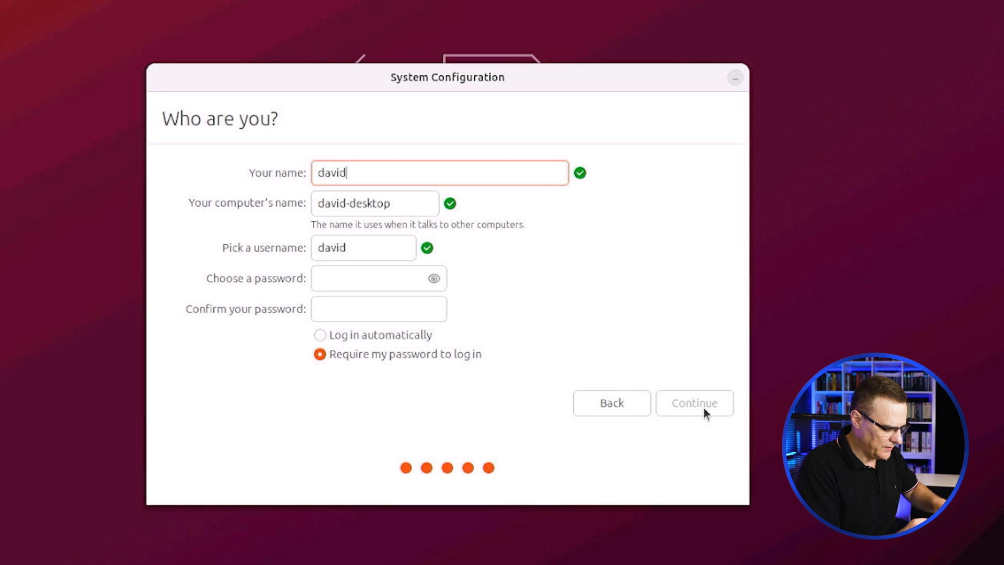
mouse_move(449, 324)
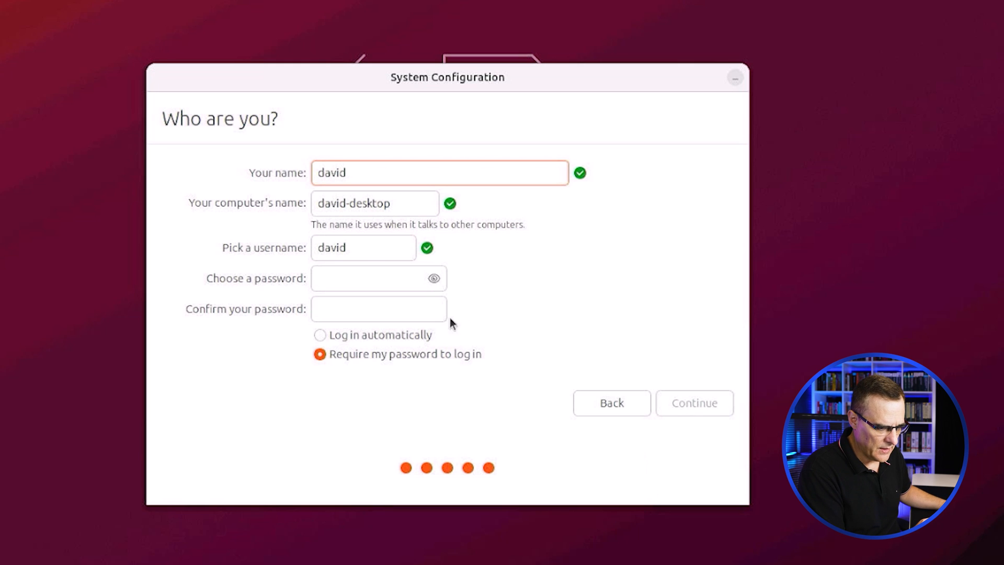
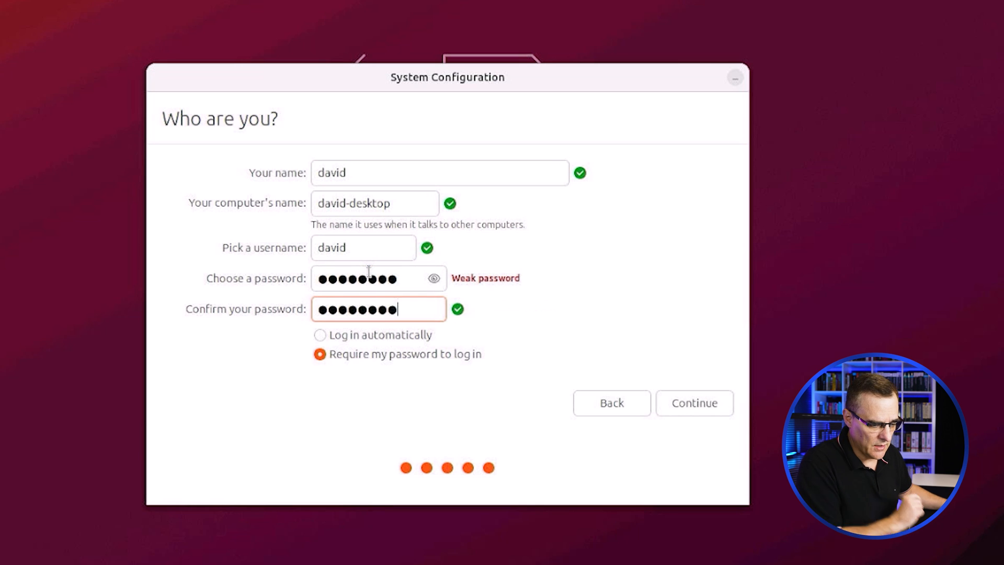
left_click(320, 335)
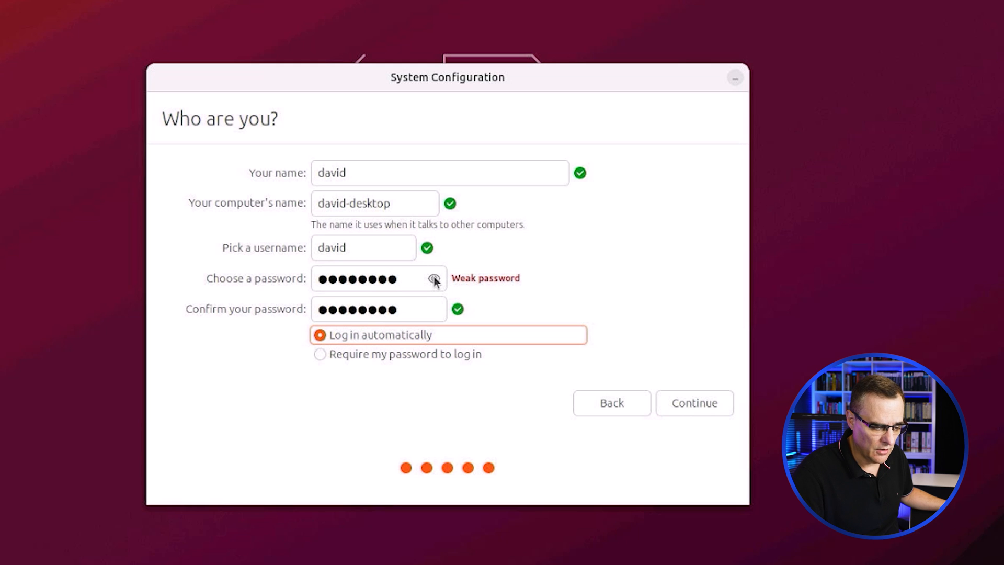
mouse_move(443, 295)
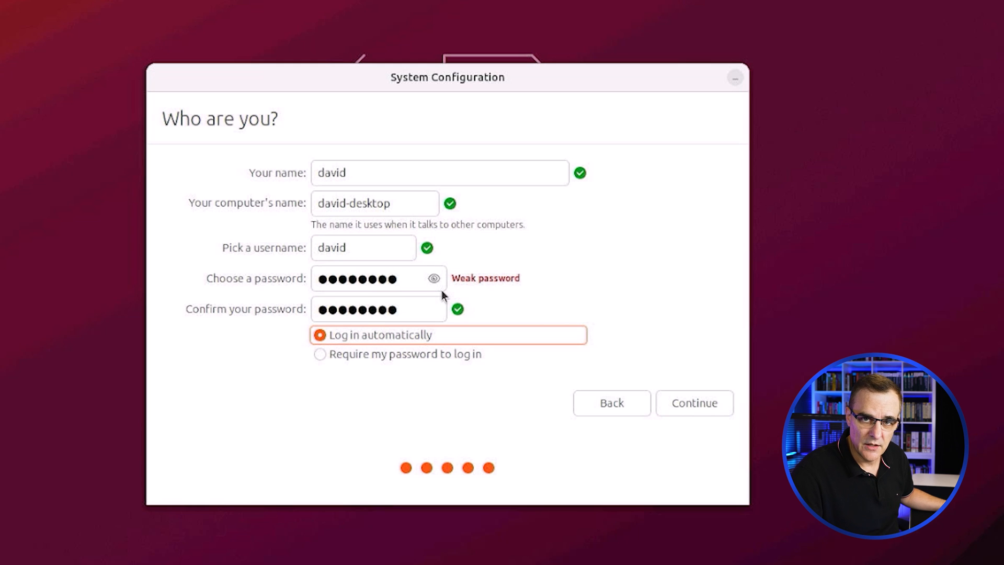
mouse_move(712, 430)
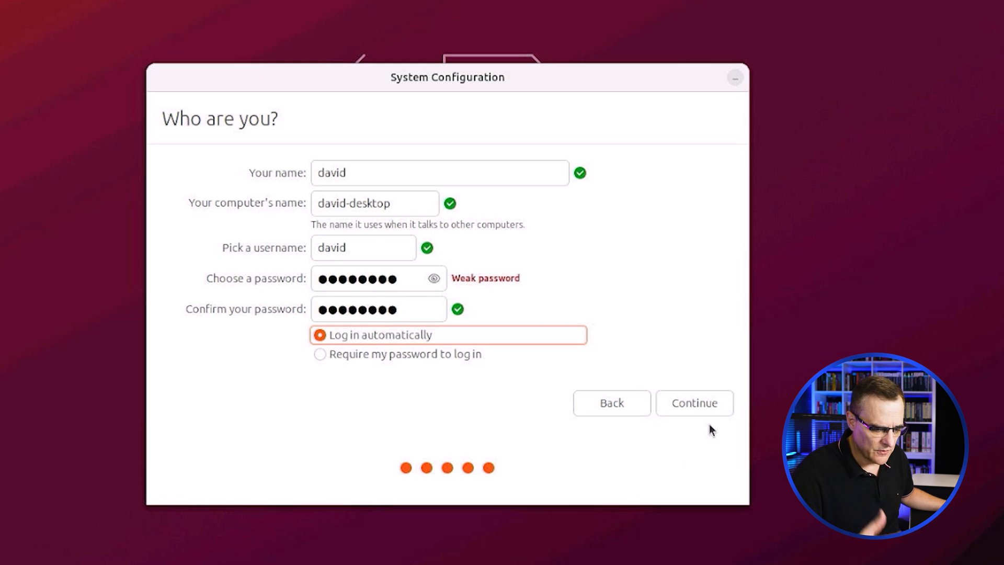
left_click(695, 403)
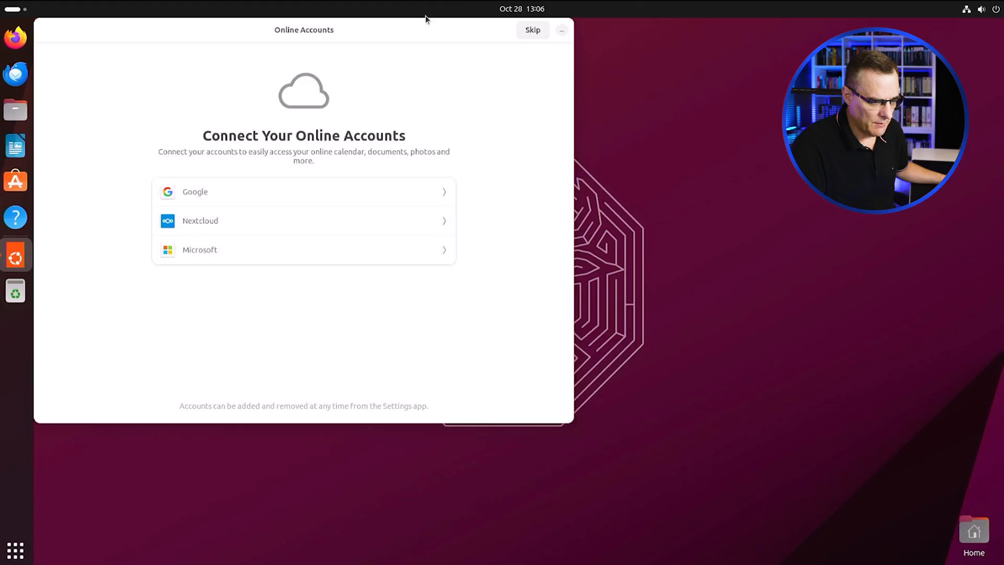
- Skip online accounts and choose 'No, don't send system info' to Canonical
left_click(532, 30)
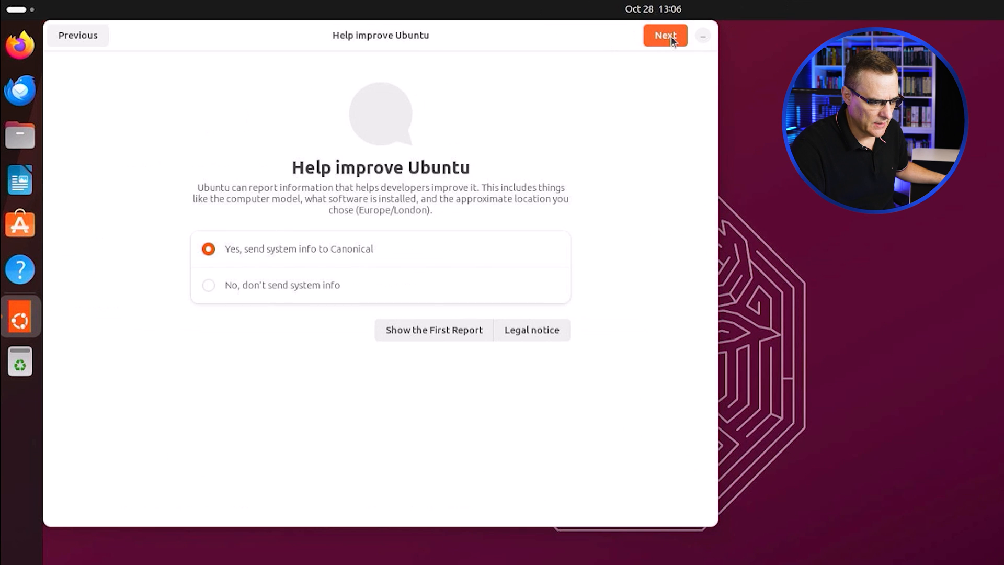
left_click(208, 285)
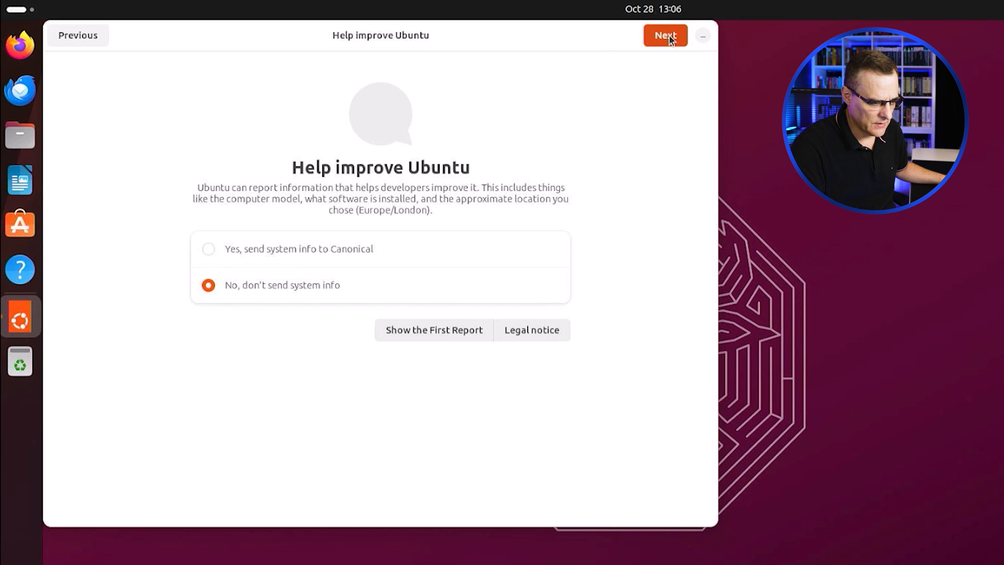
left_click(665, 36)
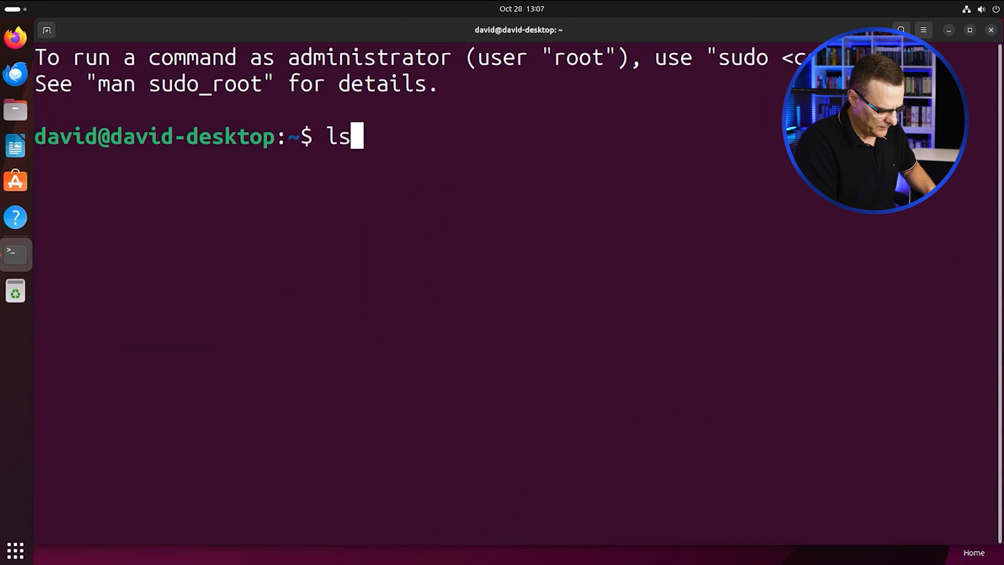
- Run lsb_release -a confirming Ubuntu 23.10 mantic, then sudo apt update with the password
type("b_rell")
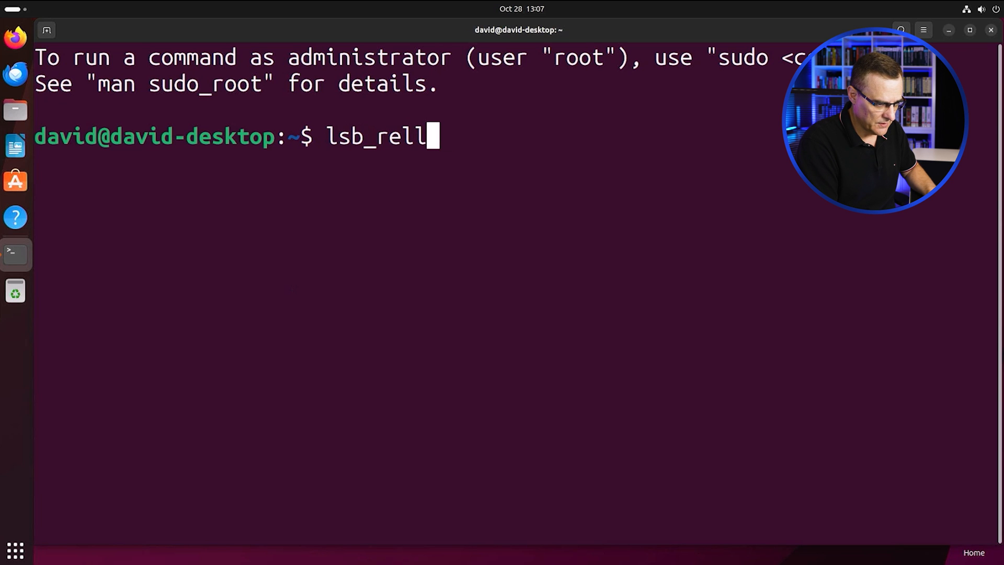
key("Return")
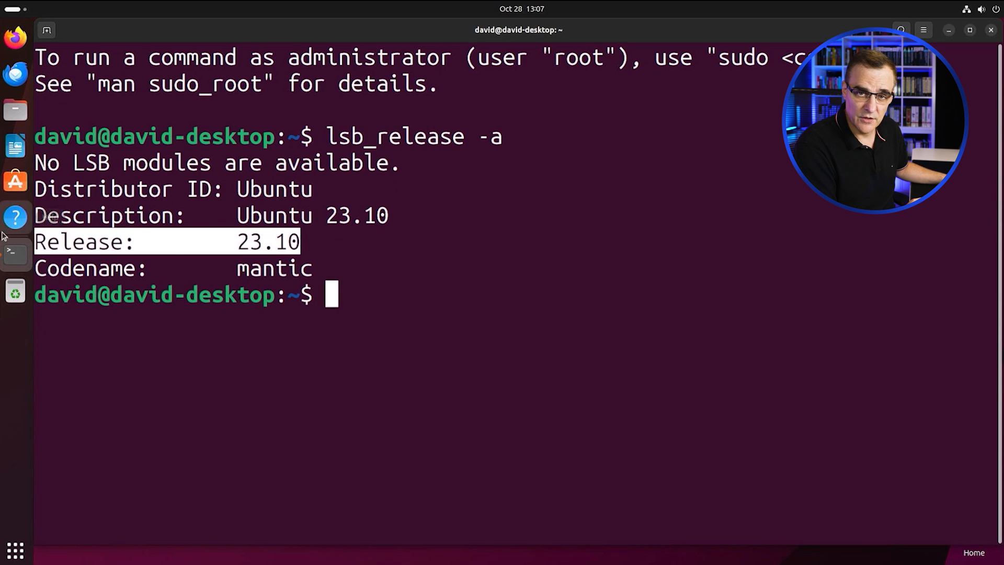
type("sudo apt update")
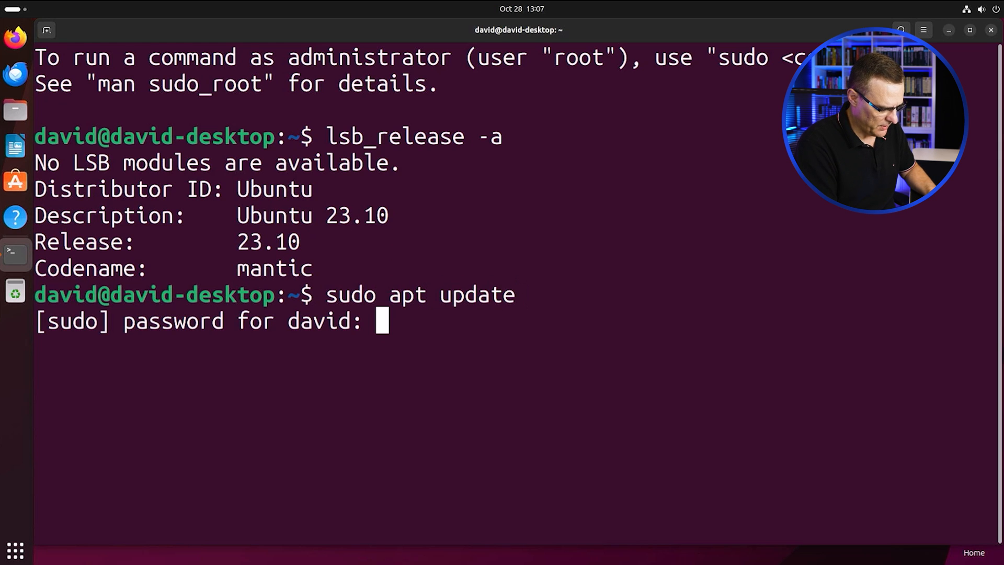
key("Return")
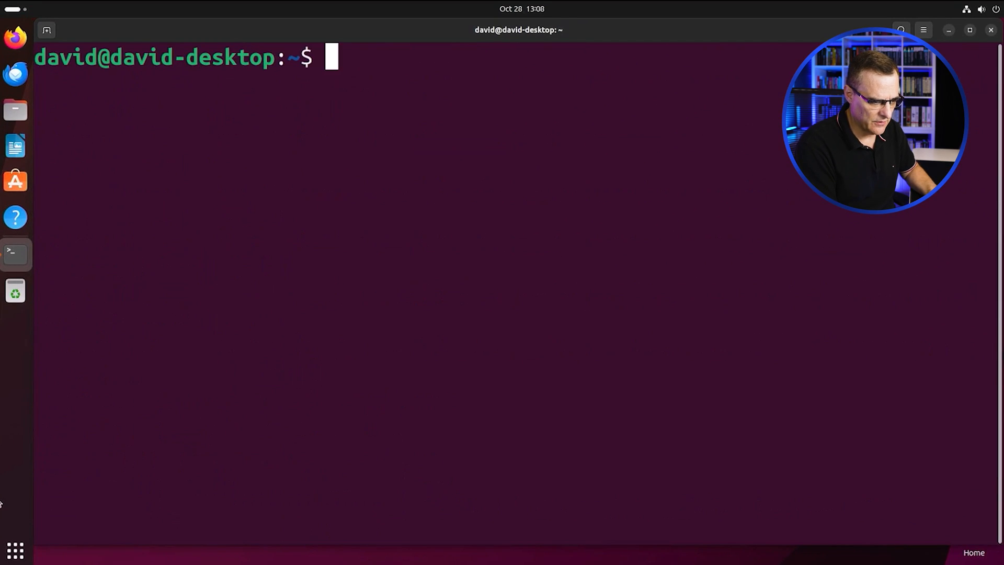
- Run sudo apt install openssh-server to install the SSH server, then clear the screen
type("sudo s")
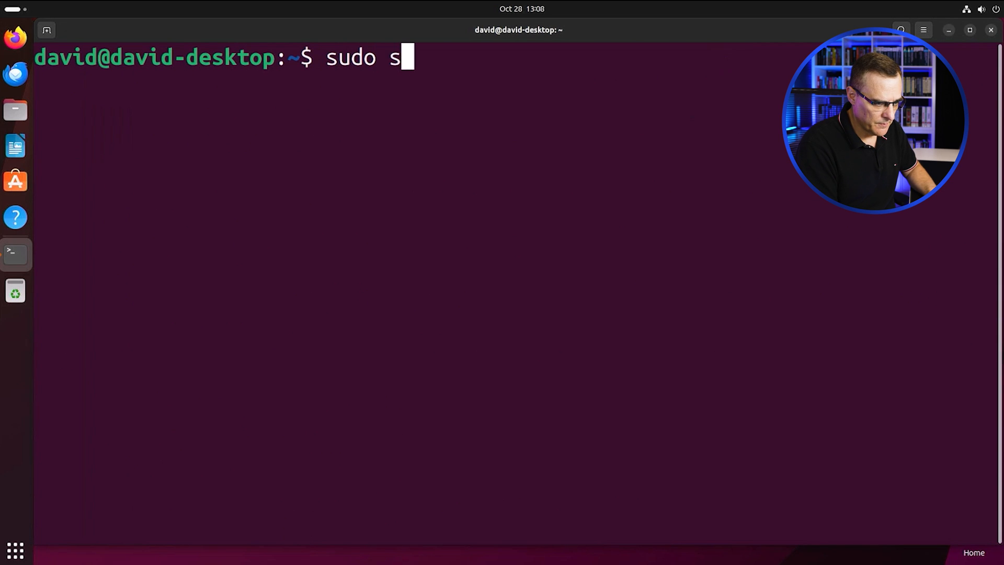
type("apt installopenssh-server")
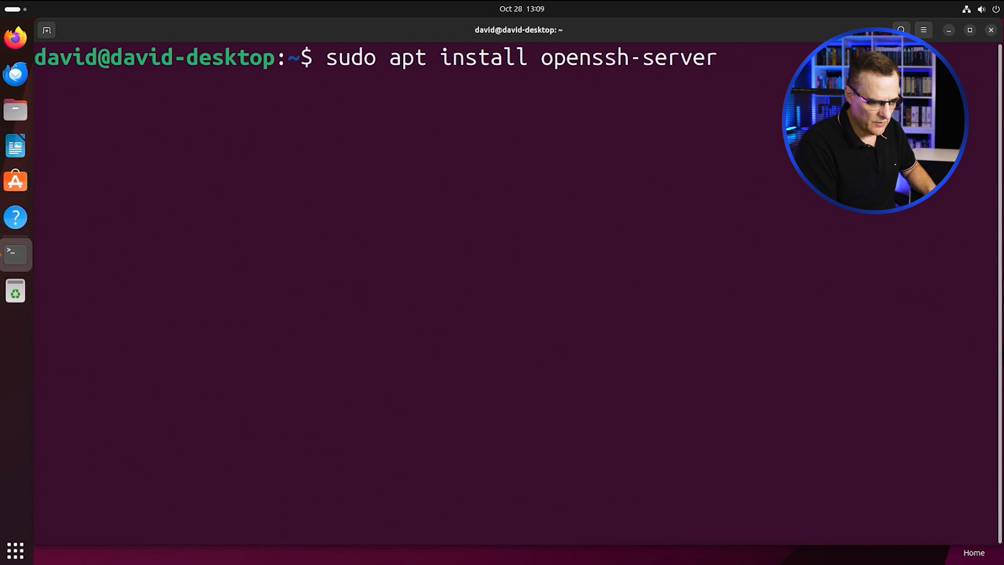
key("Return")
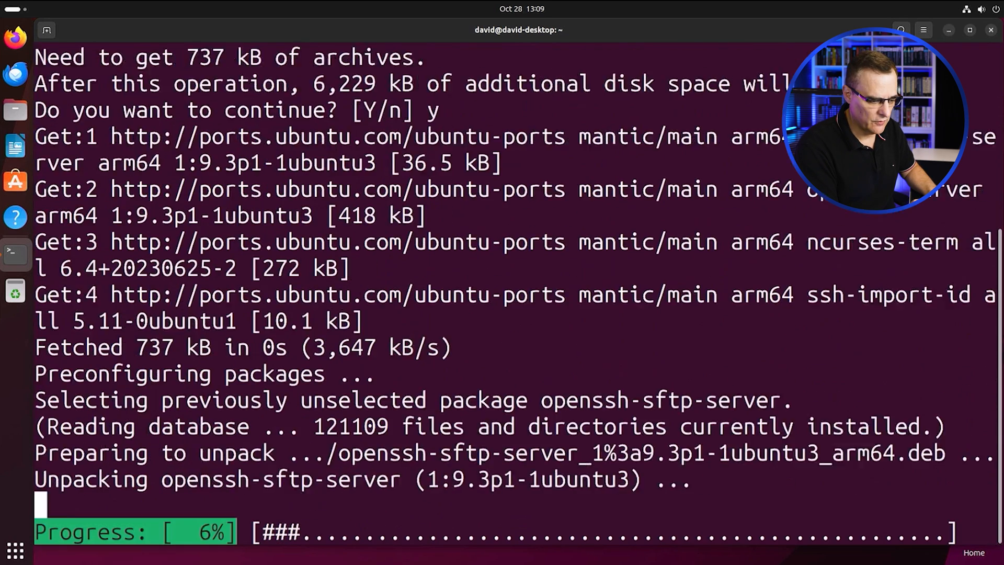
type("cl")
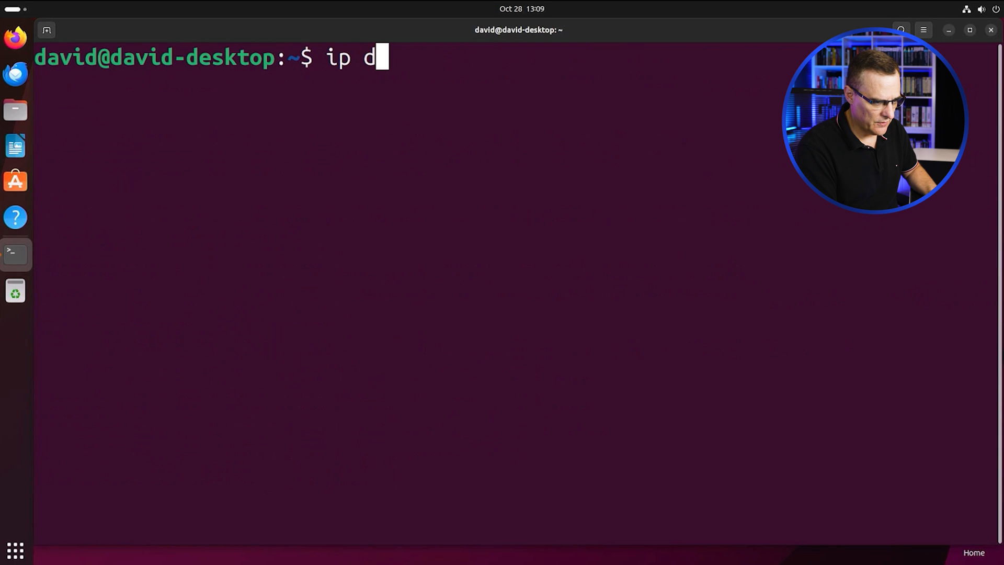
key("Return")
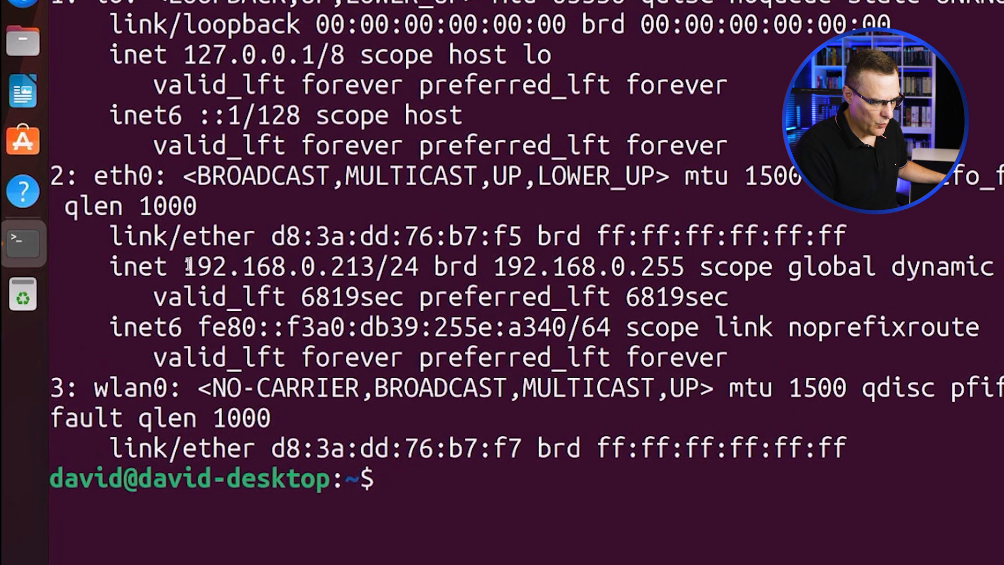
double_click(314, 267)
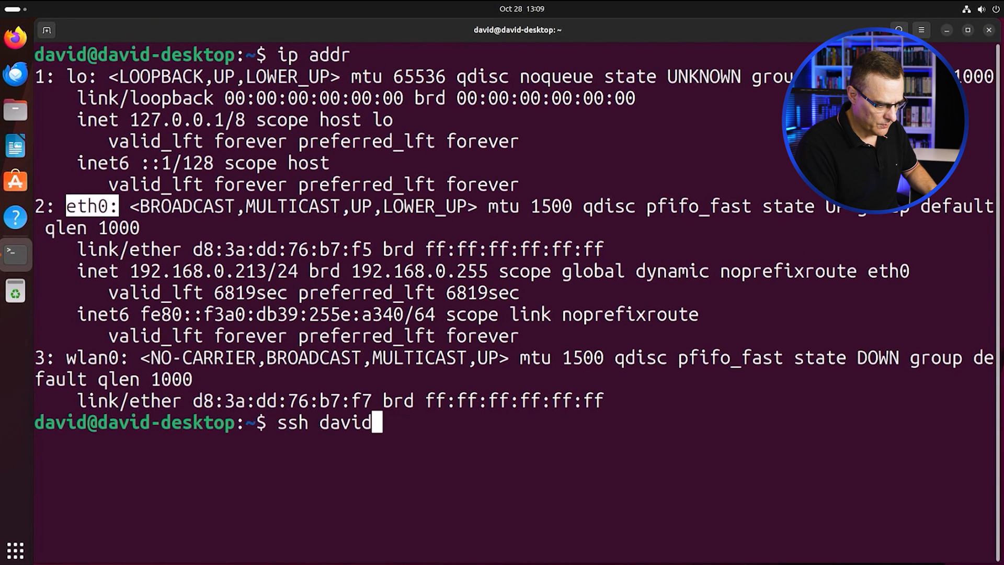
type("@192.168.0.213")
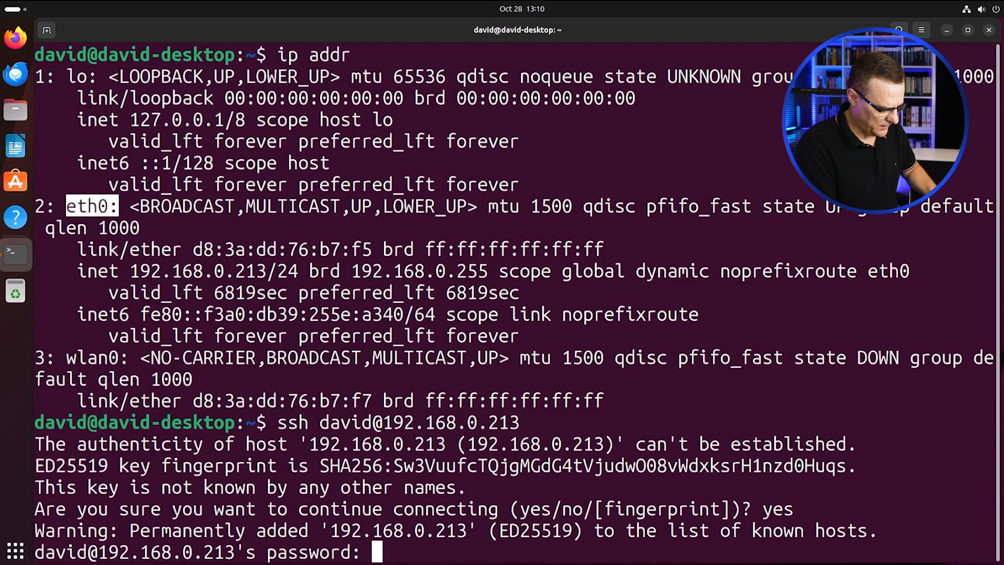
key("Return")
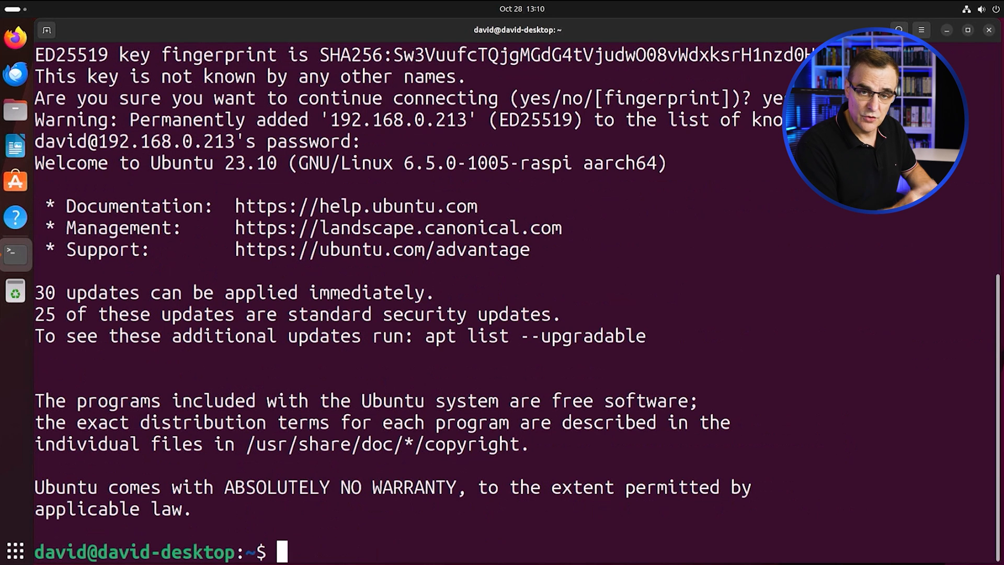
type("exit")
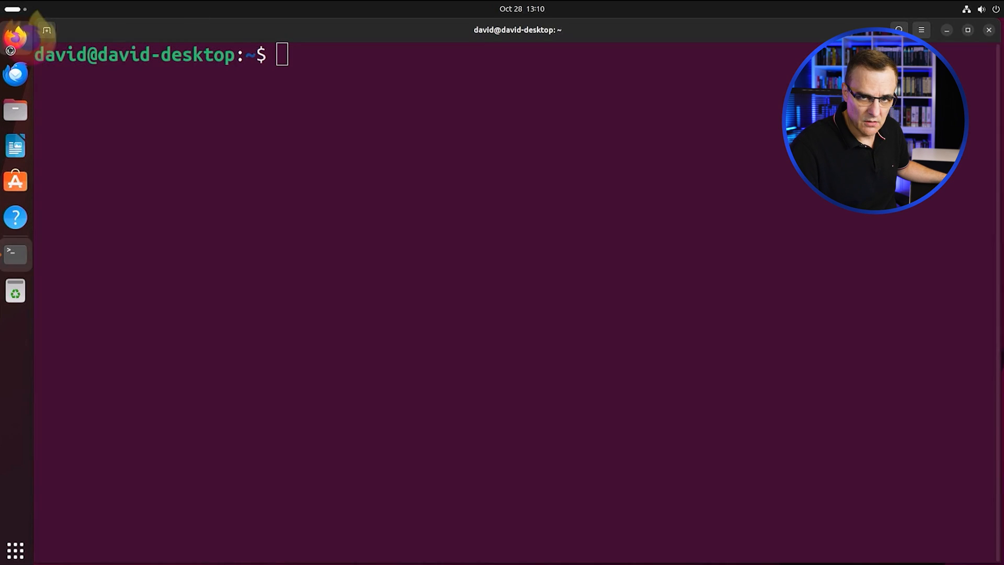
left_click(15, 41)
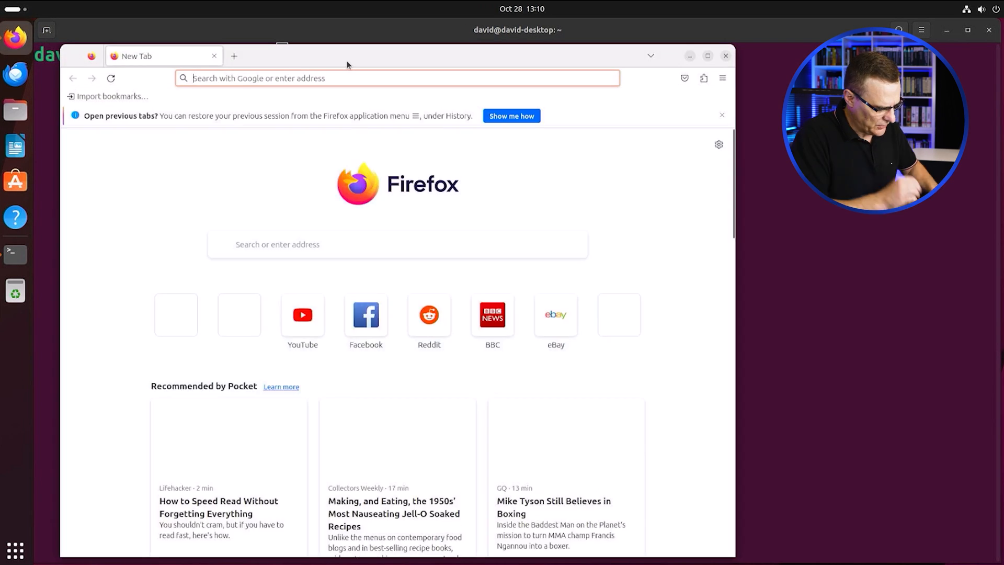
type("https://www.google.com")
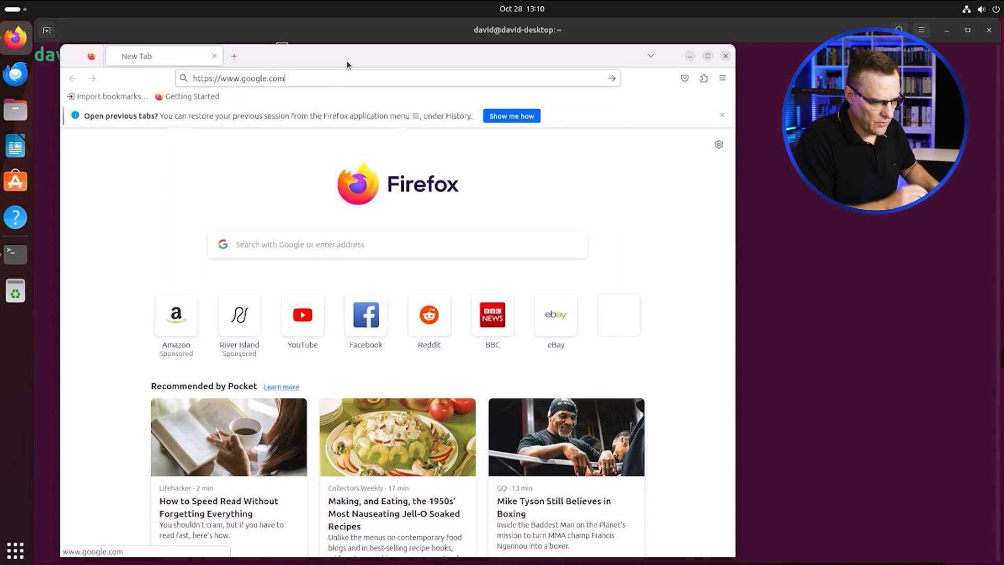
key("Return")
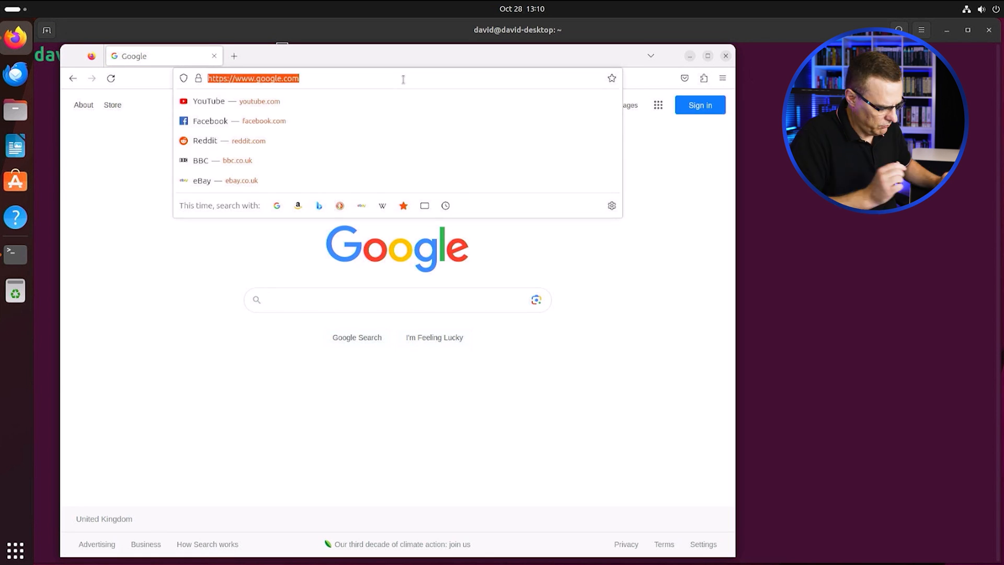
key("Return")
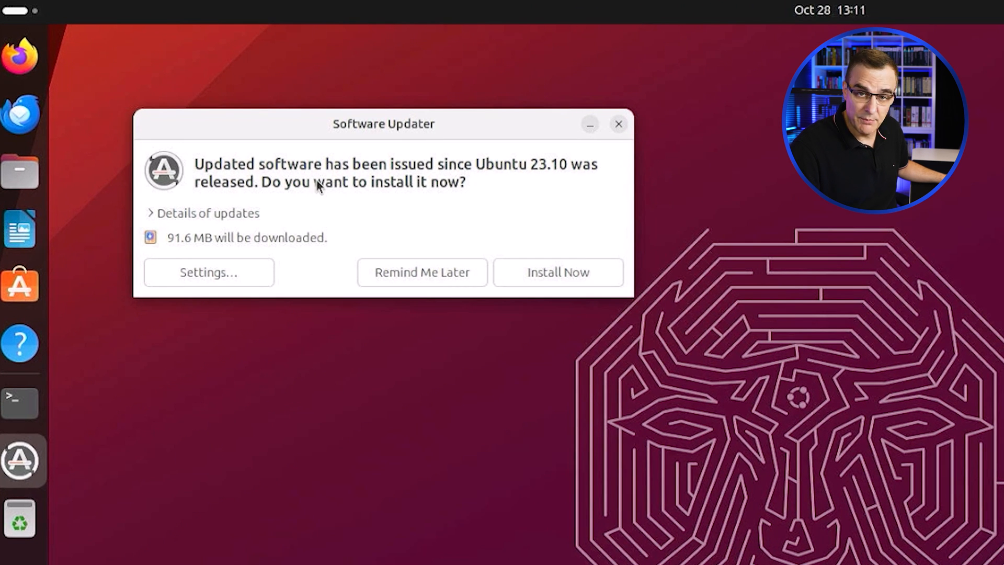
mouse_move(564, 189)
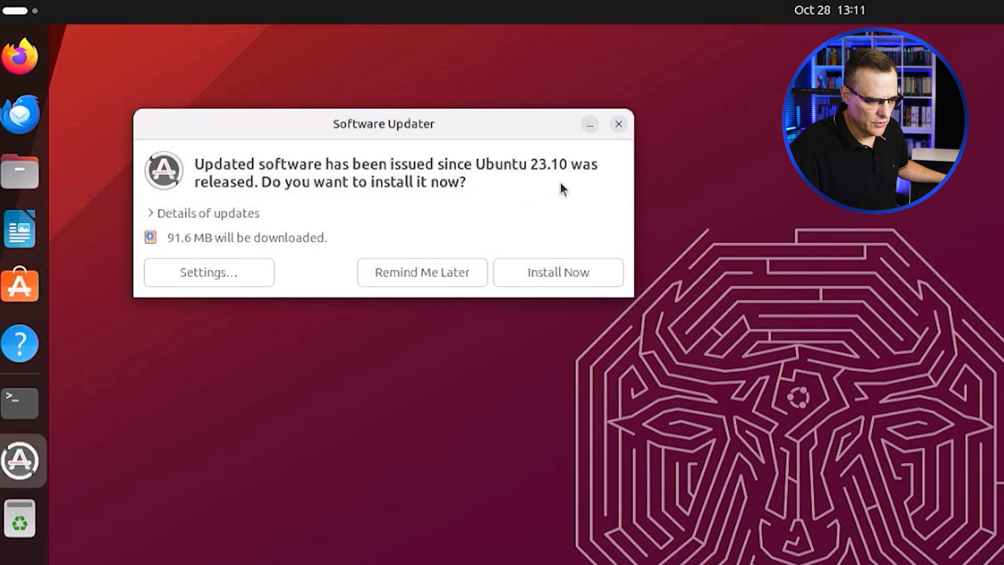
mouse_move(479, 199)
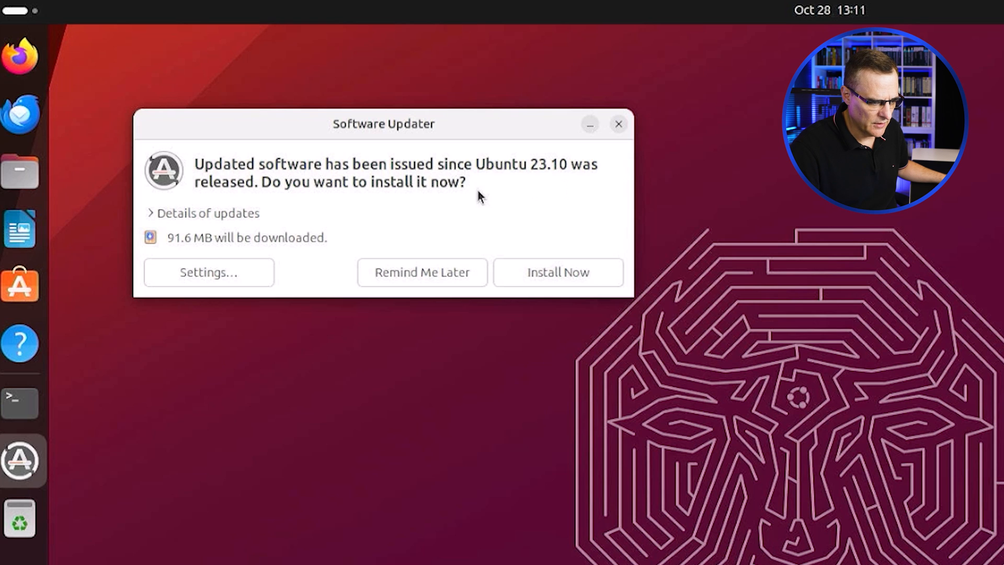
mouse_move(527, 274)
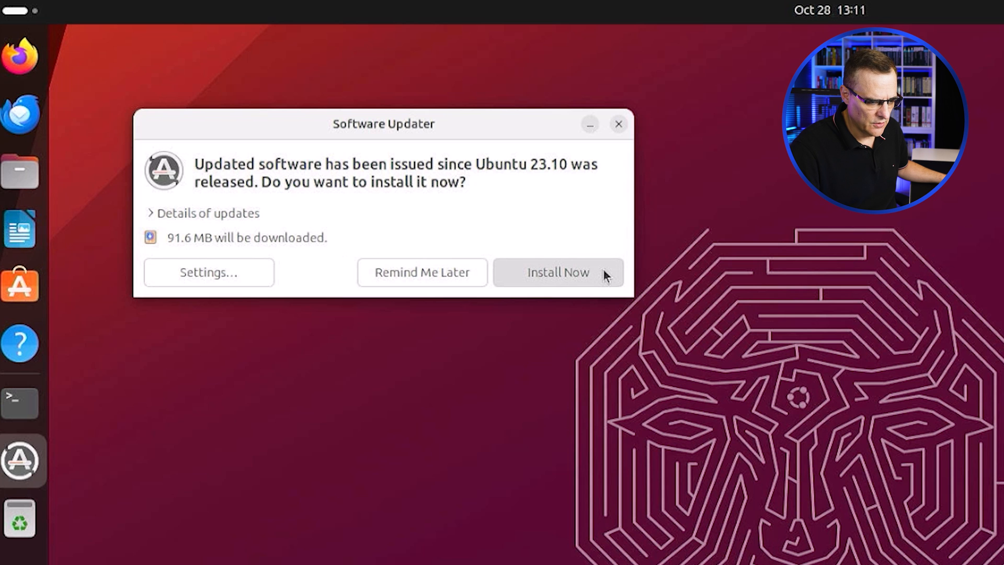
- Authorise installation of the 91.6 MB of updates with the account password so downloading begins
left_click(558, 272)
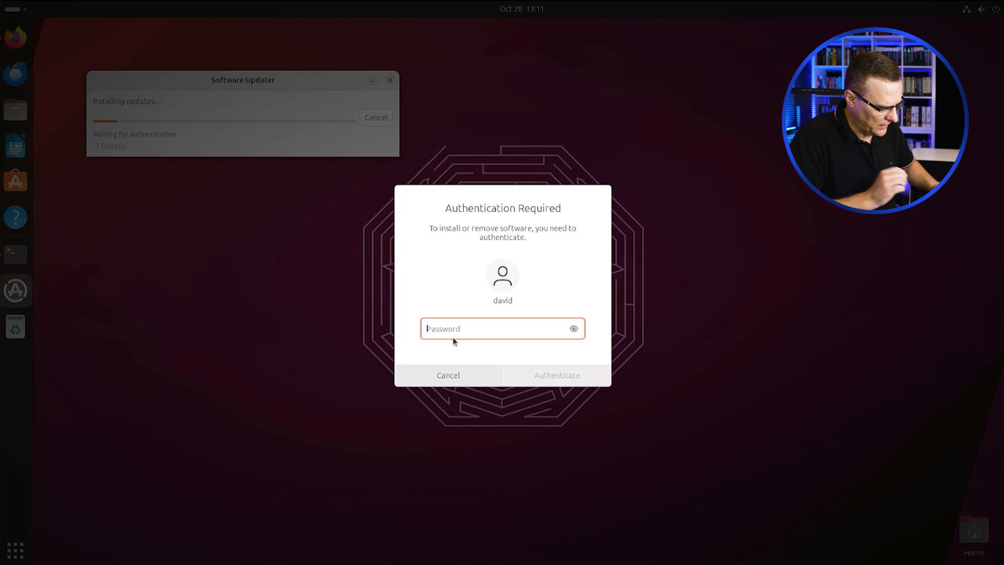
type("password")
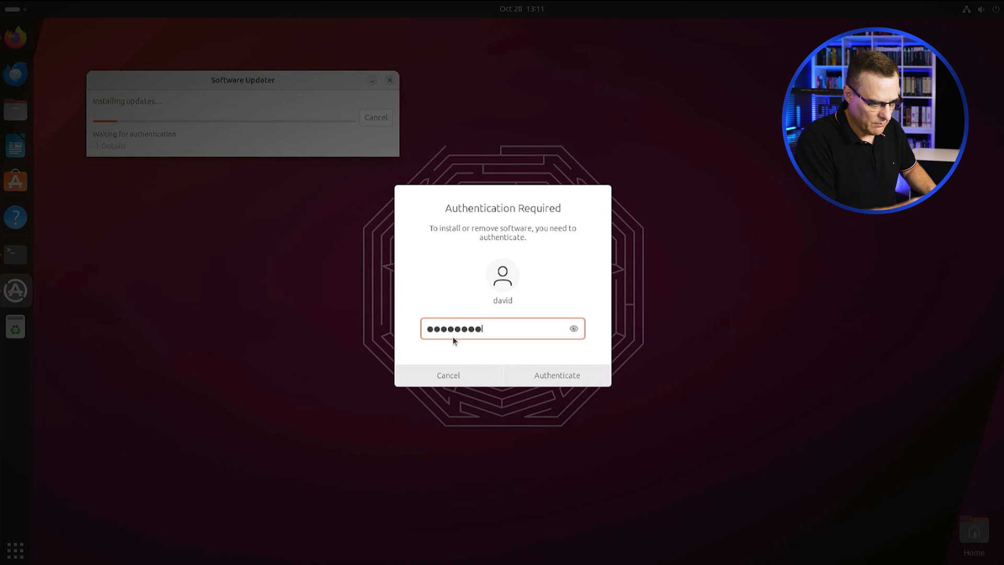
left_click(556, 375)
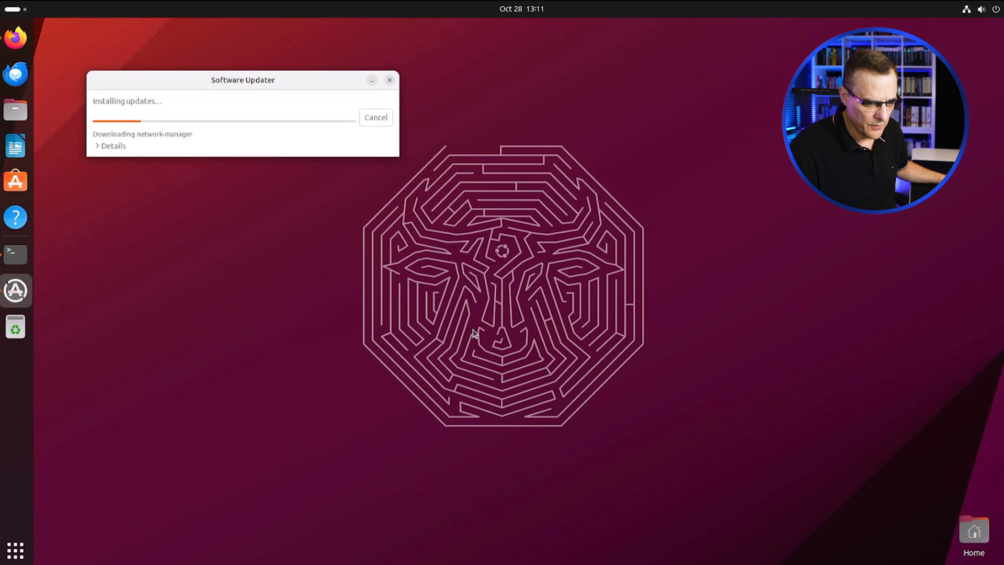
left_click(971, 9)
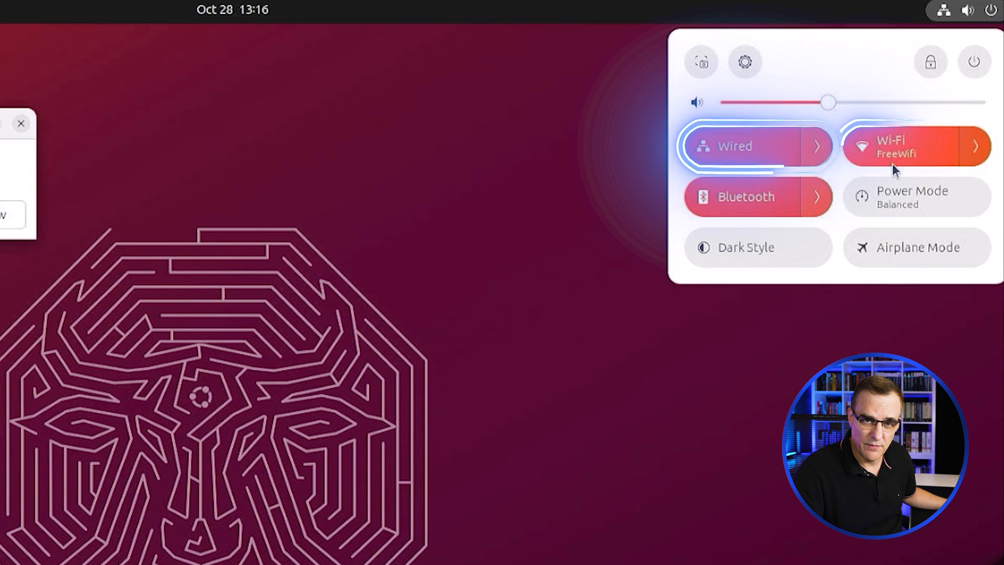
mouse_move(362, 179)
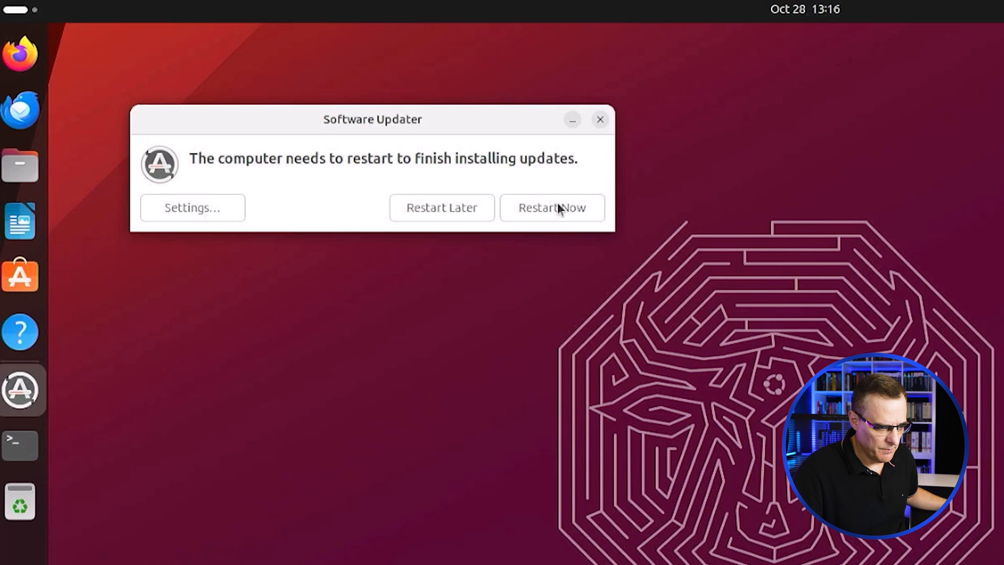
mouse_move(495, 172)
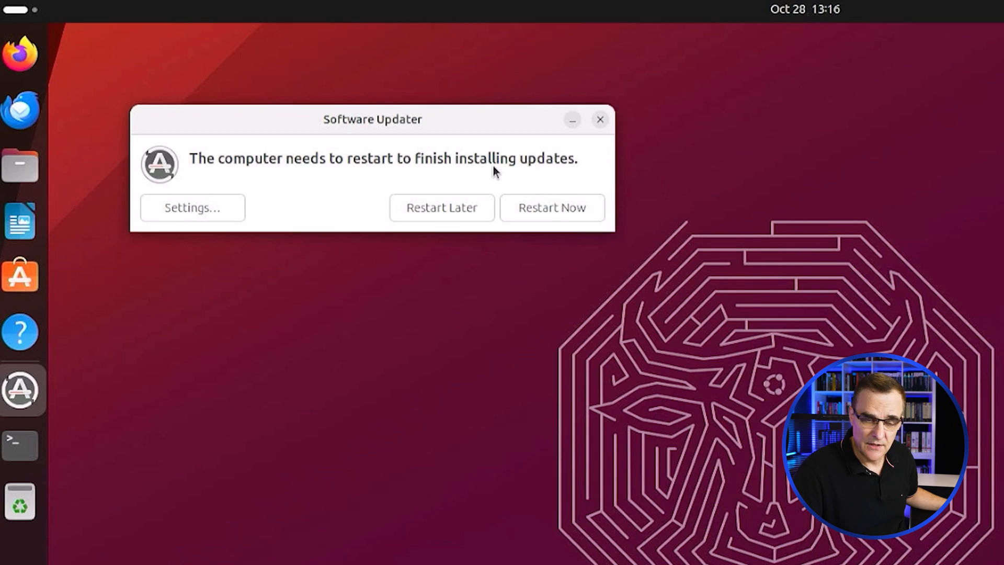
mouse_move(545, 221)
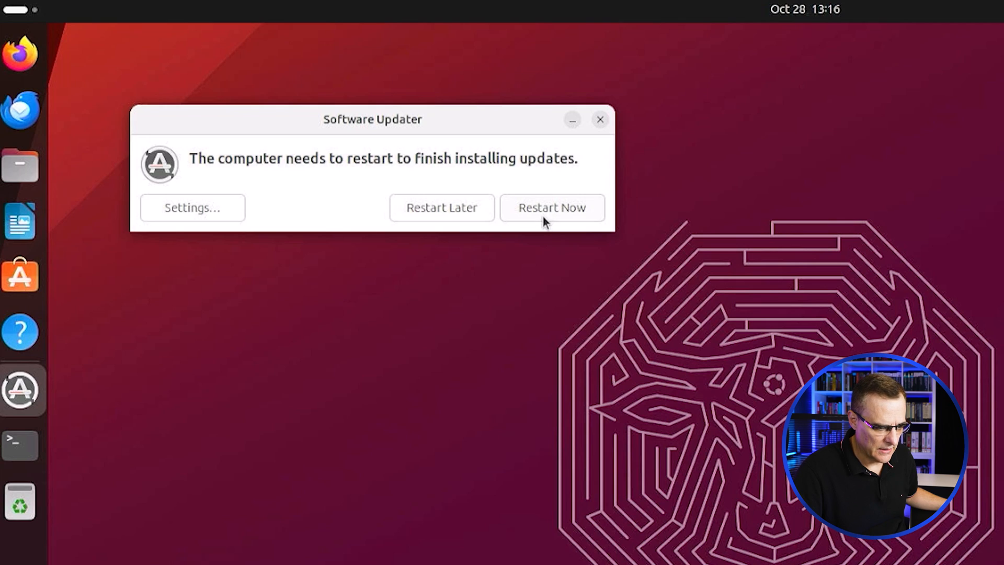
- Restart the computer from the Software Updater prompt to finish applying the updates
left_click(551, 207)
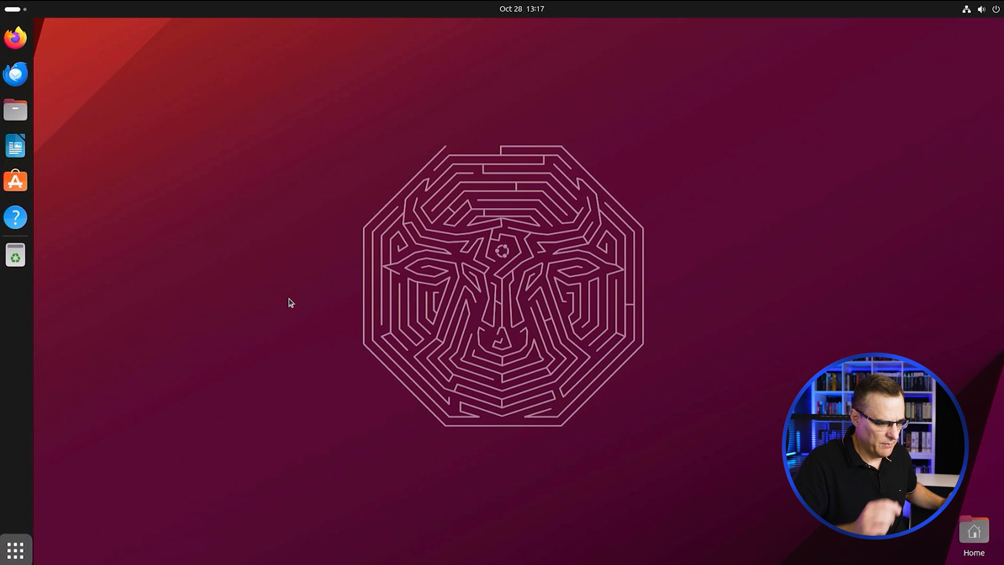
- Enter a ping to google in the terminal to check connectivity after the reboot
type("pin")
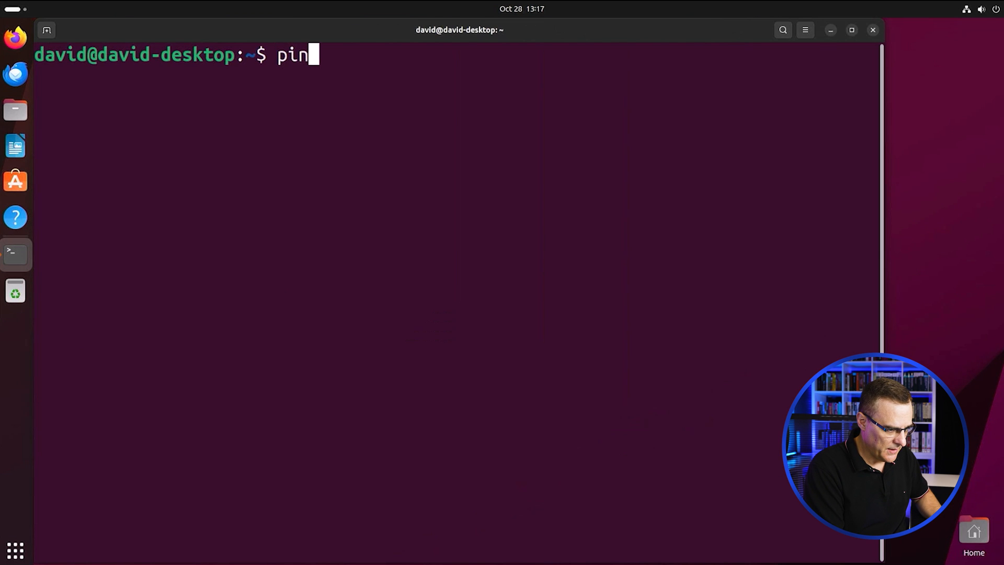
type("g googel")
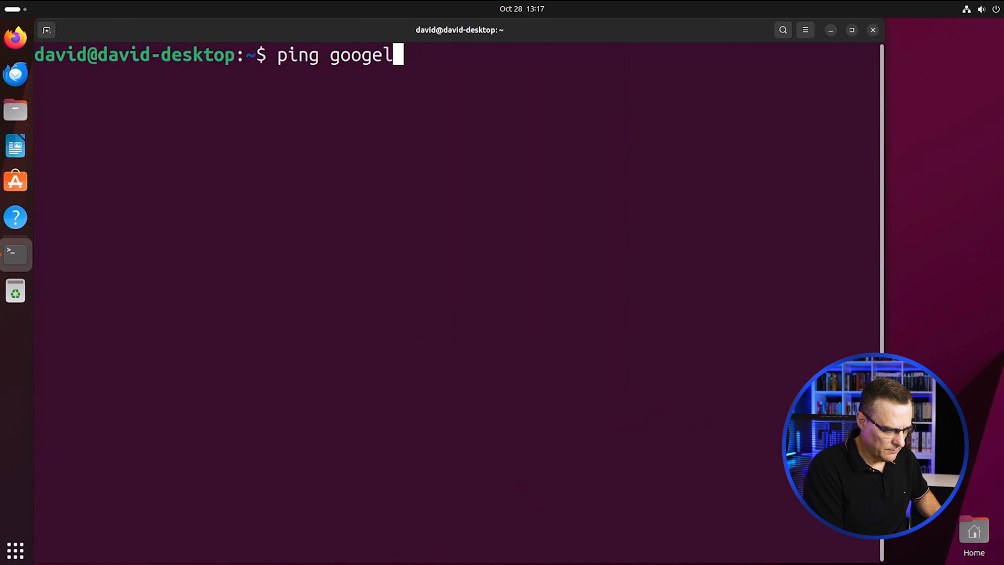
left_click(944, 9)
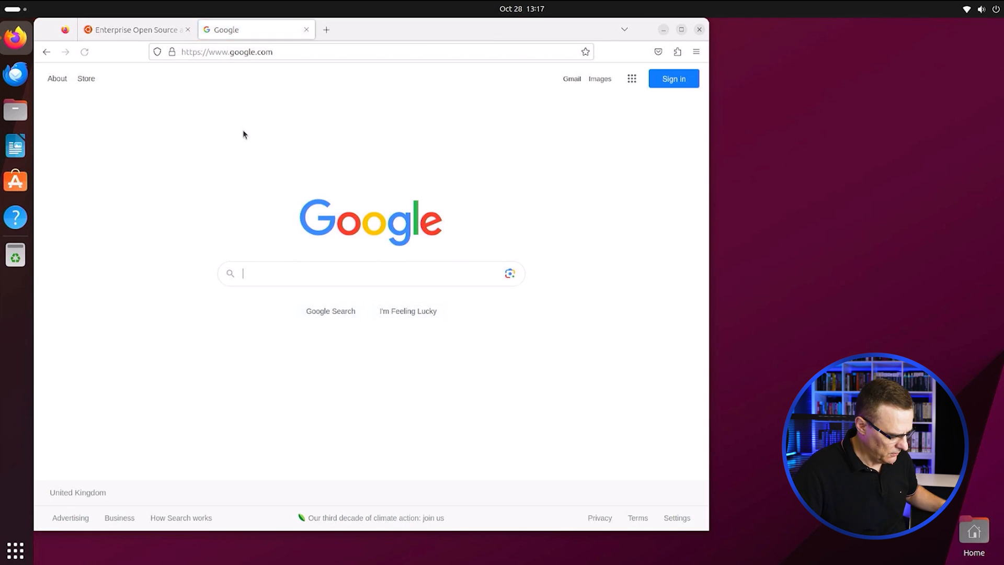
- Search Google for raspberry pi and follow the Buy a Raspberry Pi result
type("raspberry pi")
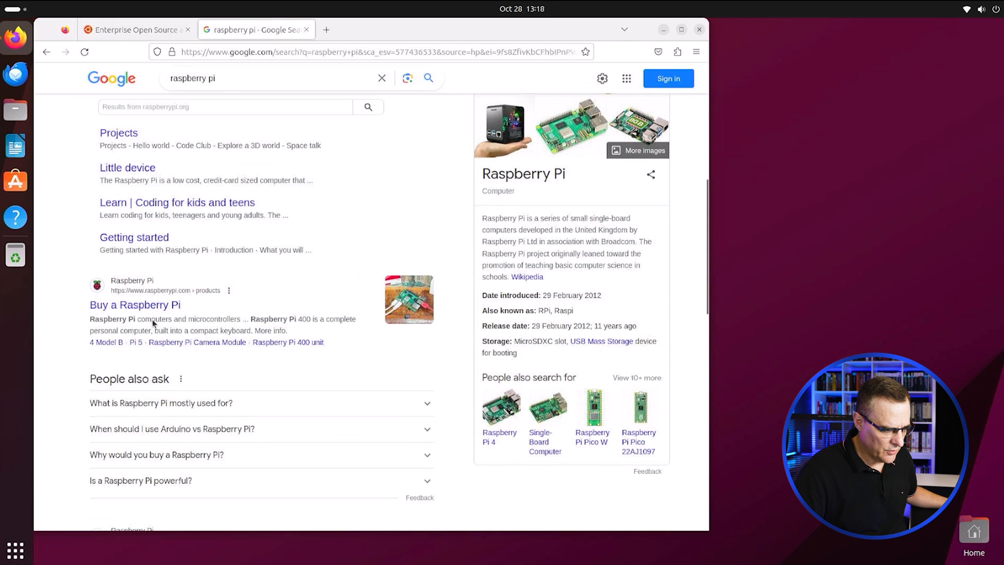
left_click(135, 304)
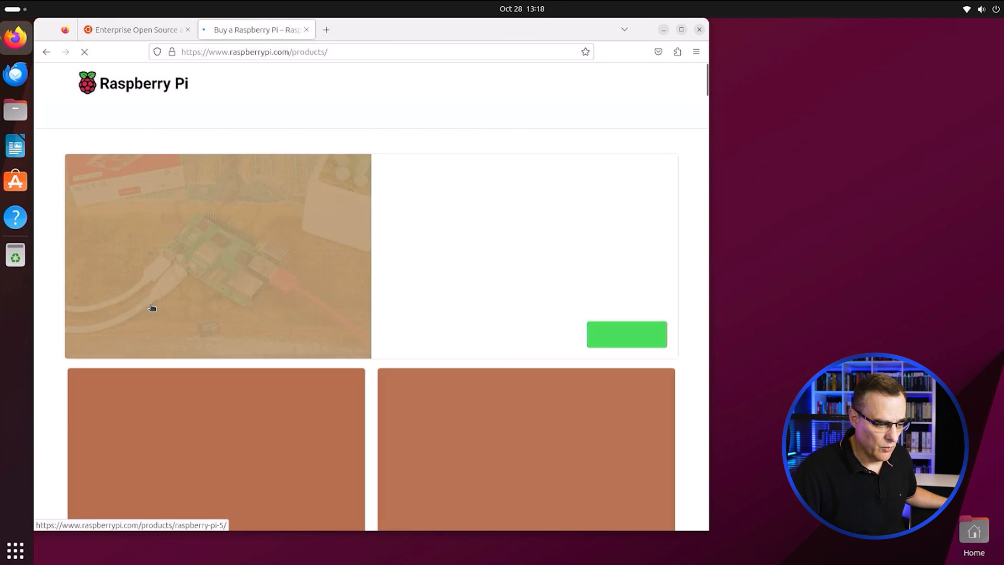